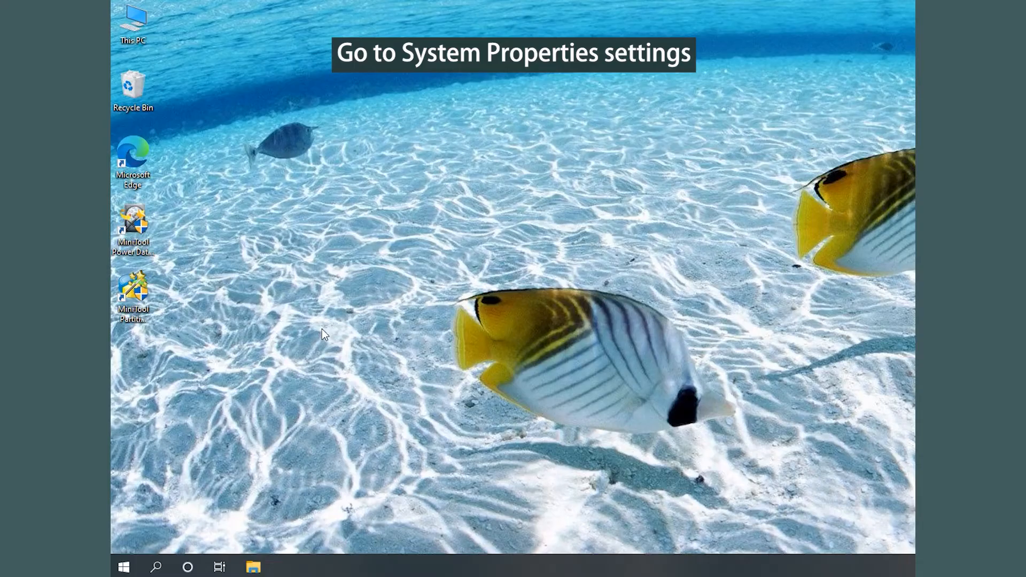
mouse_move(318, 340)
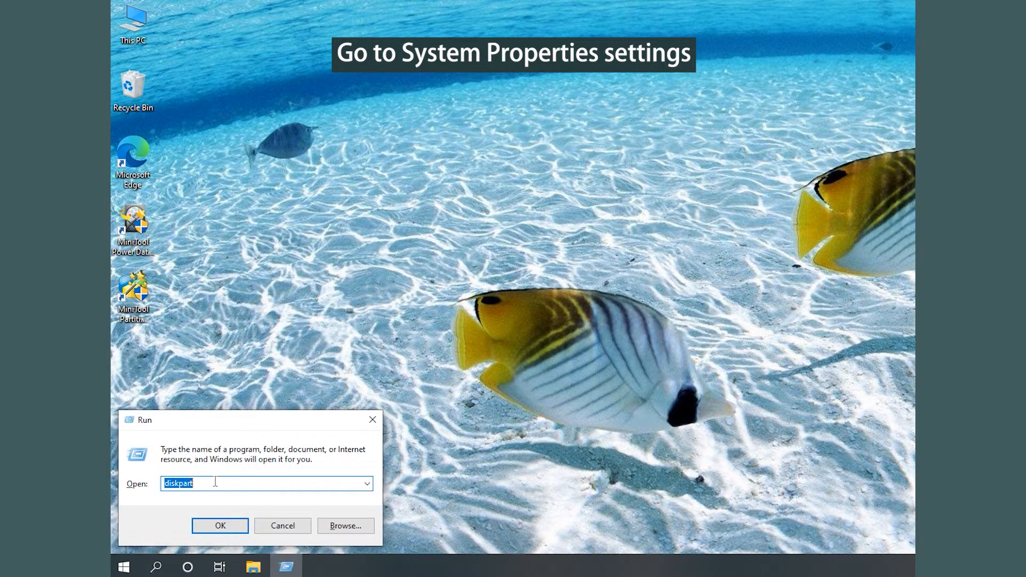
- Enter sysdm.cpl in the Run dialog's Open box
text(sysdm.cpl)
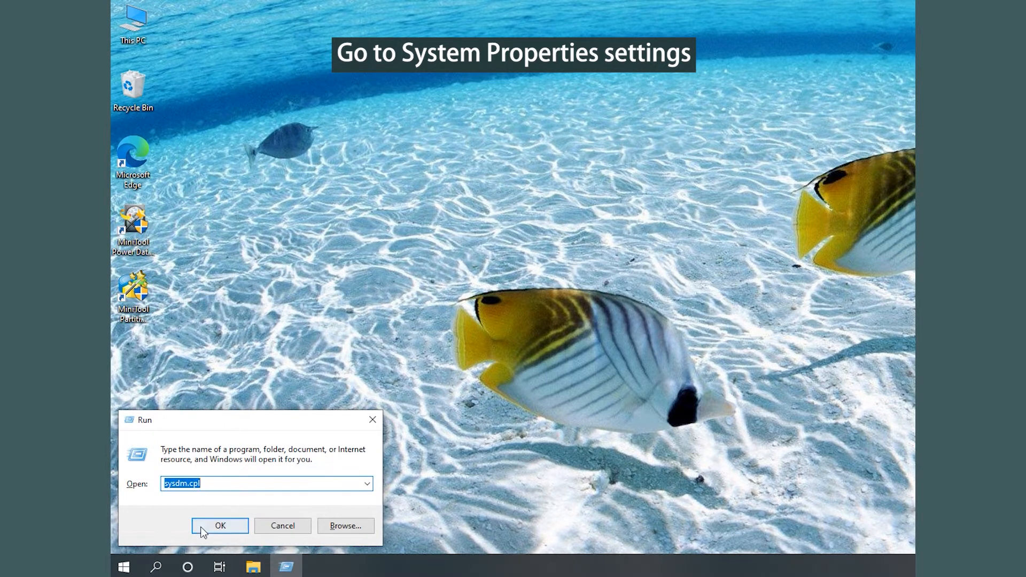
- Launch System Properties and show Performance Options' Advanced tab with its virtual memory section
click(220, 525)
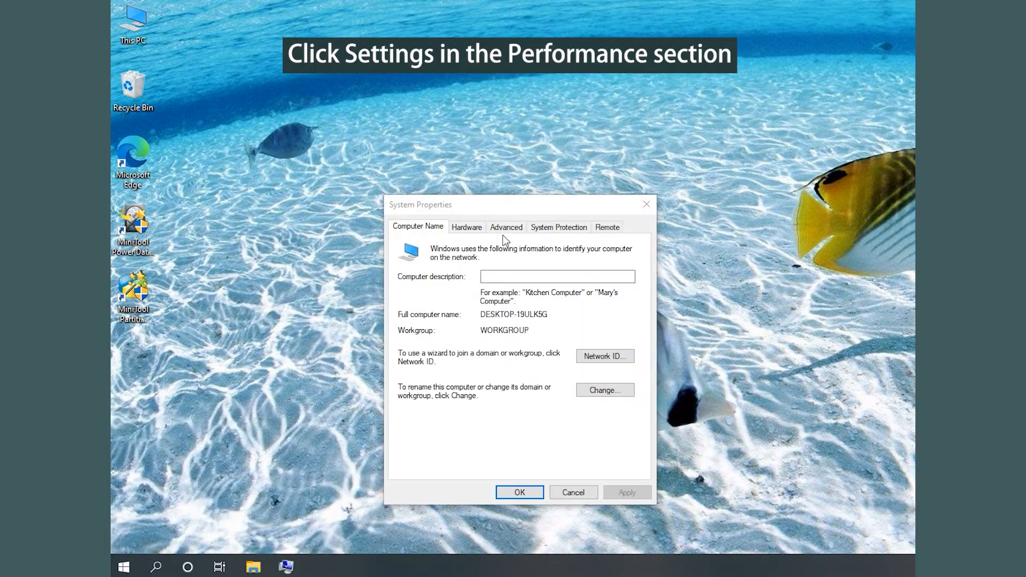
click(505, 227)
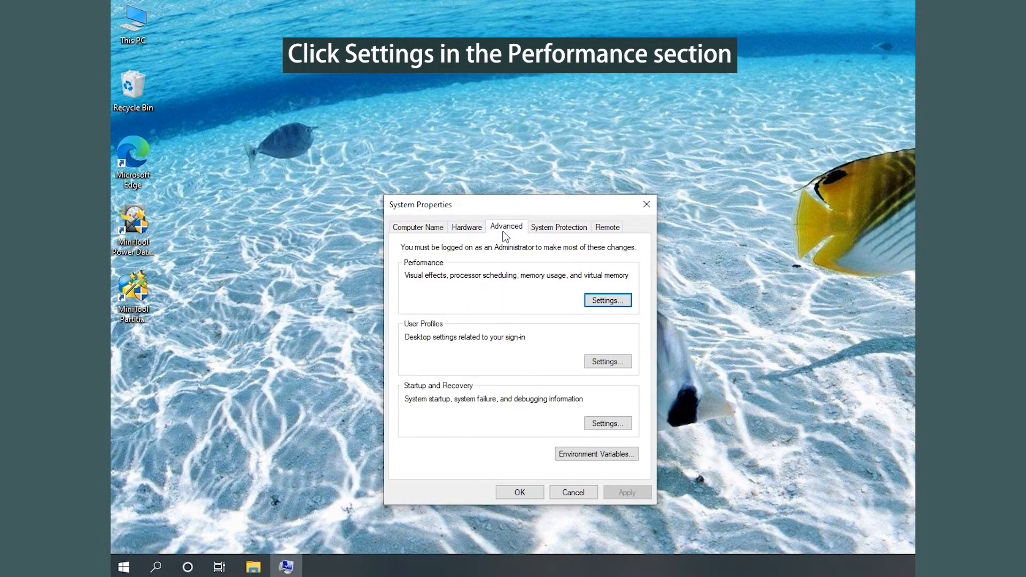
click(606, 302)
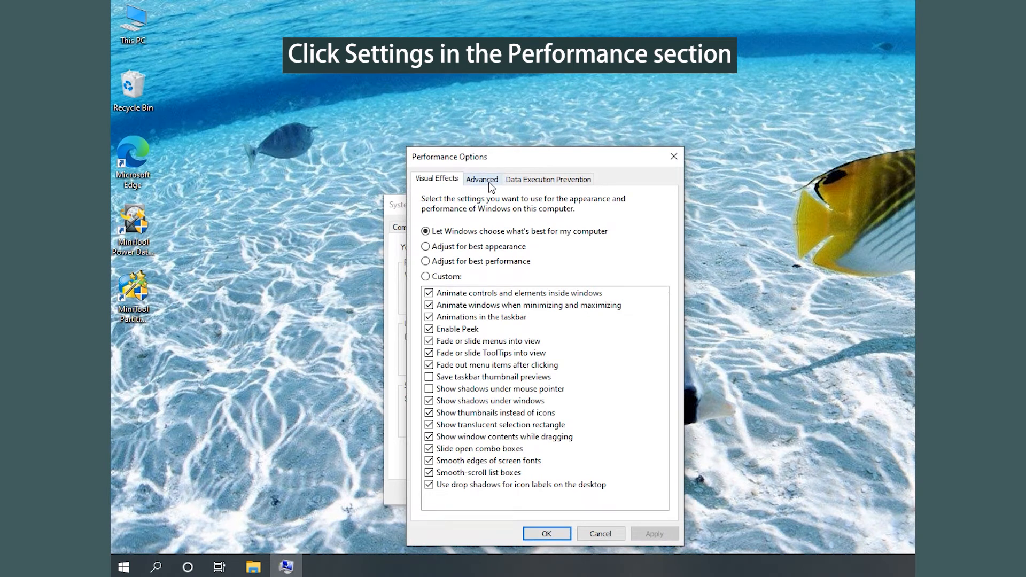
click(482, 178)
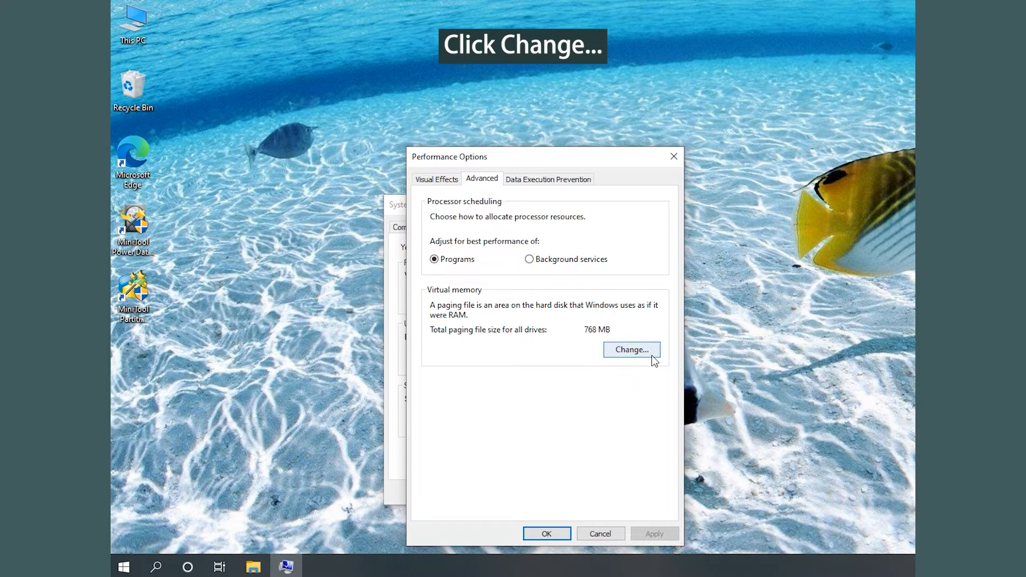
- Give drive C a custom paging file: 400 MB initial size, 300 maximum, automatic management off
click(630, 352)
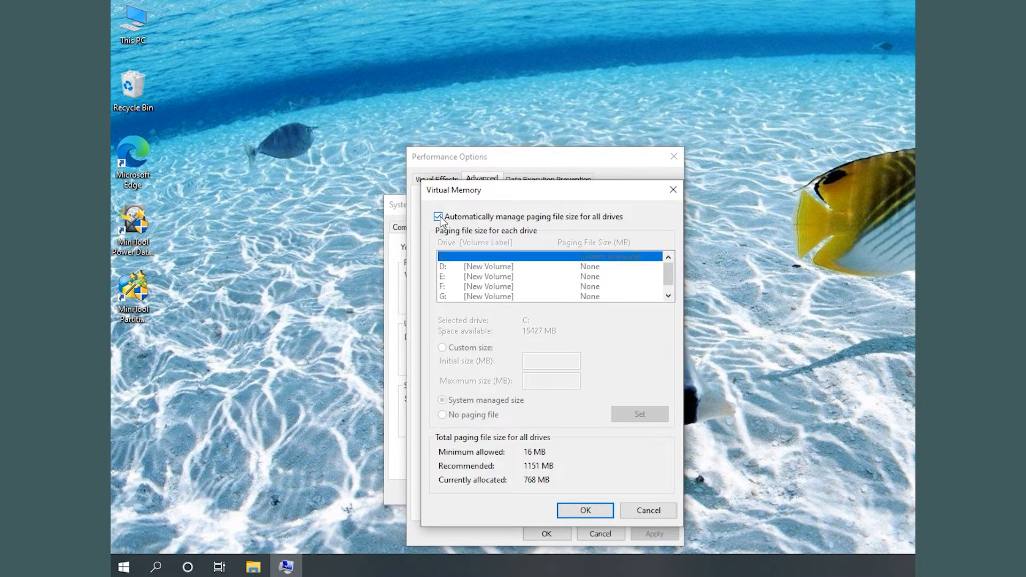
click(438, 218)
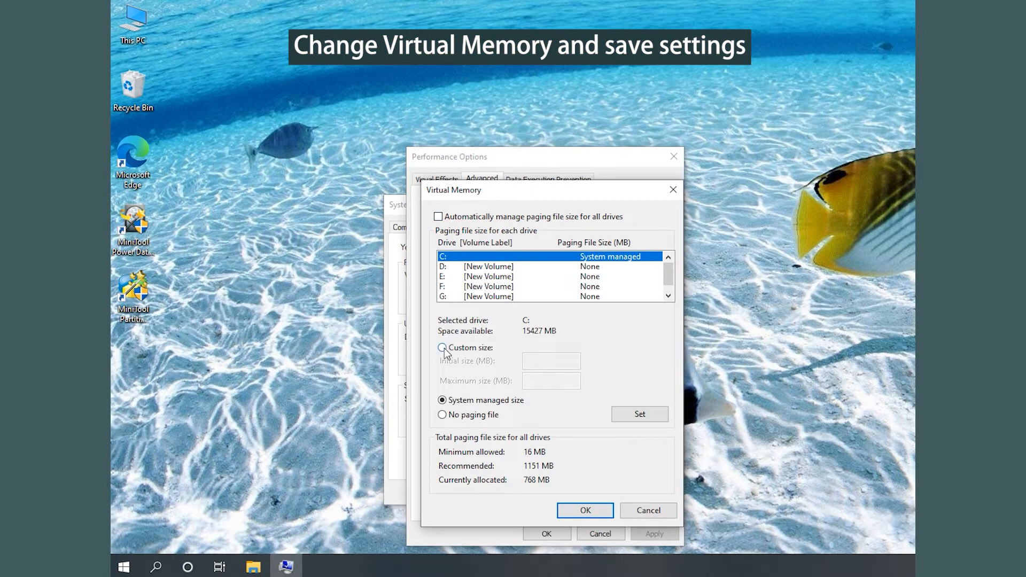
click(443, 348)
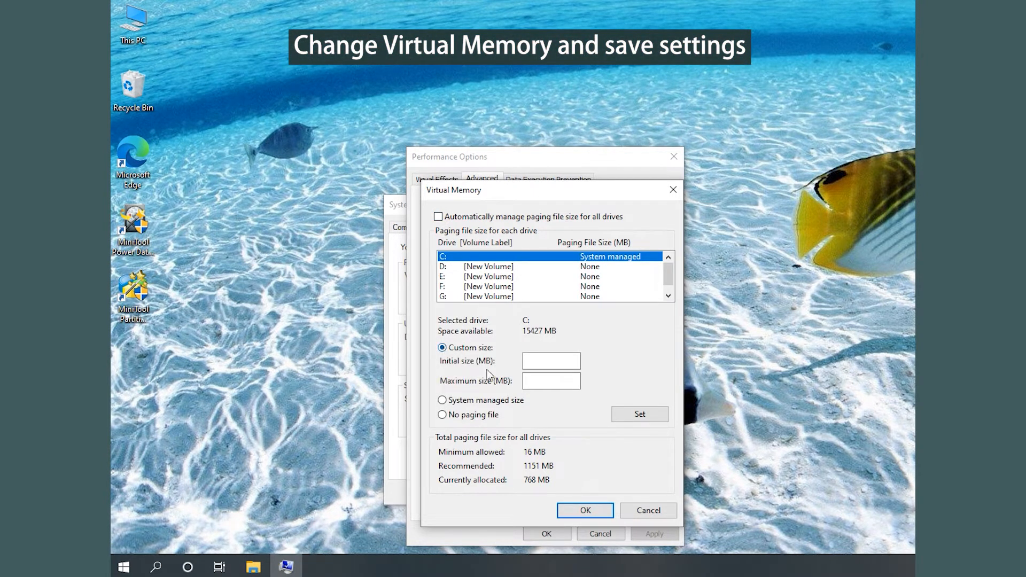
click(551, 361)
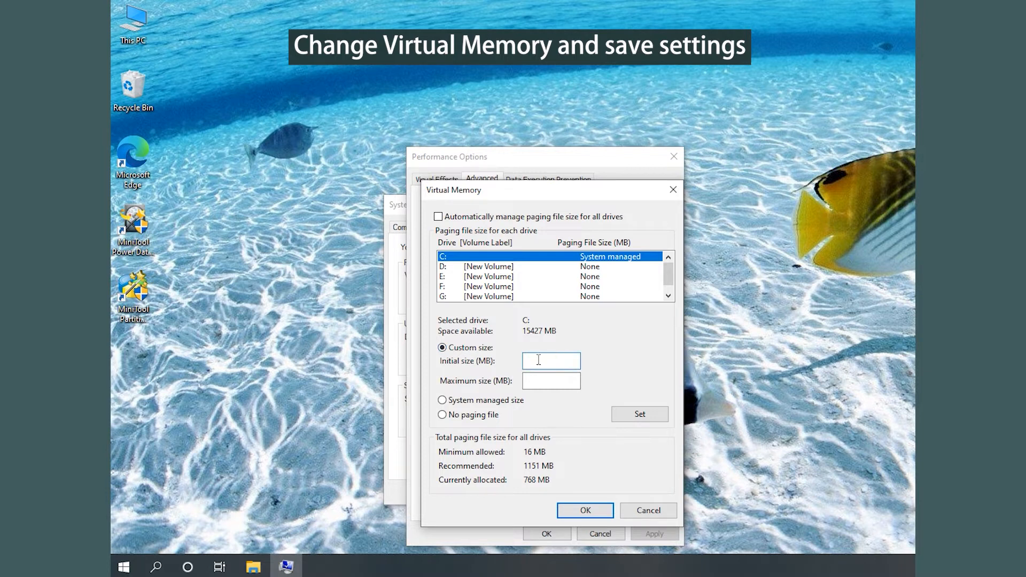
text(400)
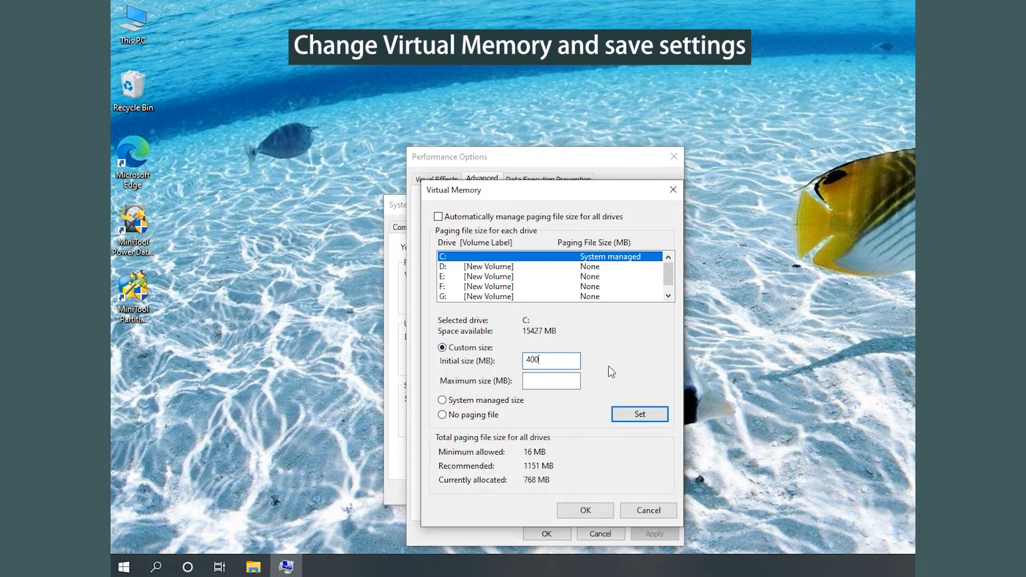
click(550, 381)
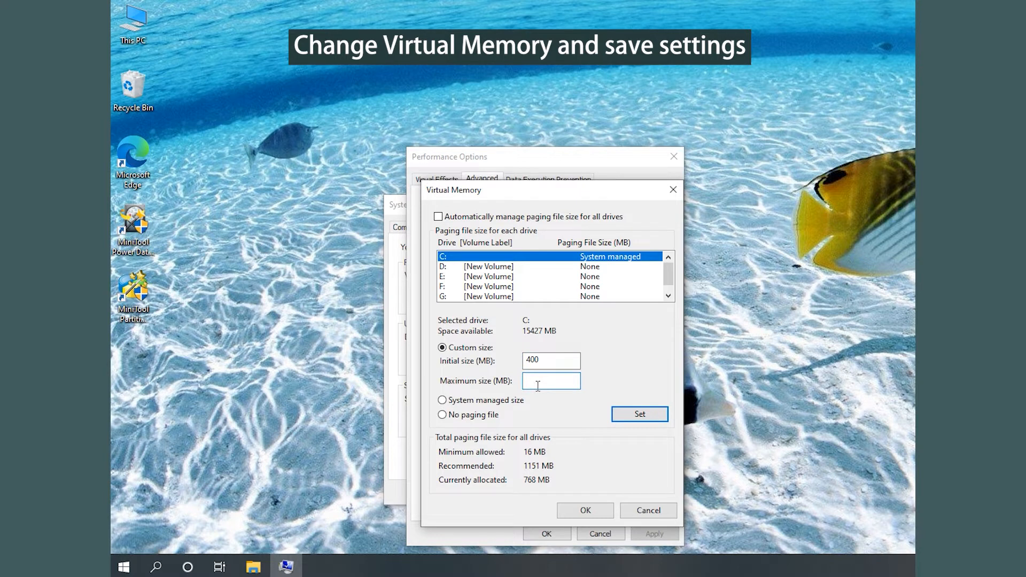
text(300)
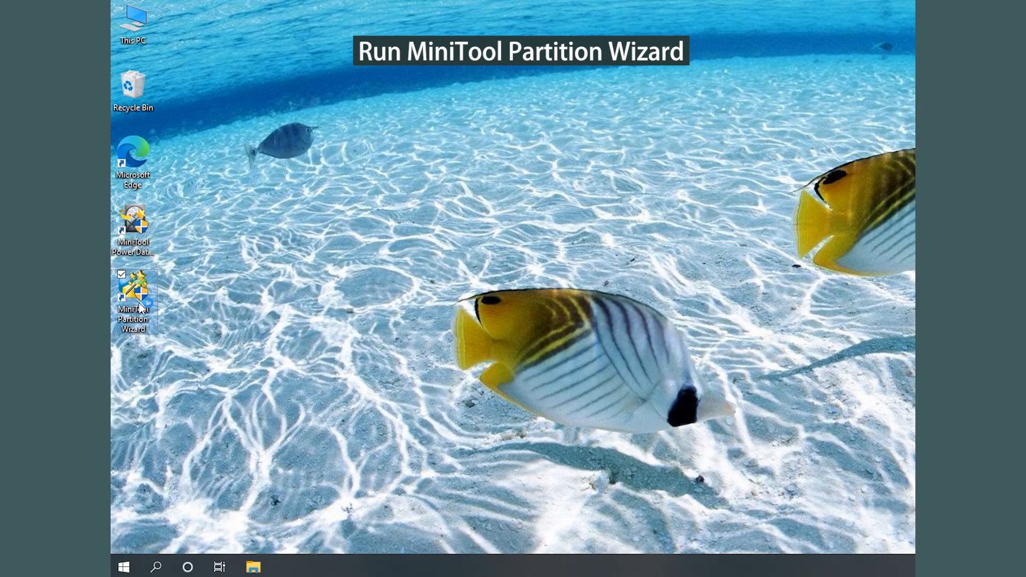
- Start MiniTool Partition Wizard and bring up the operations menu for F: New Volume
double_click(132, 293)
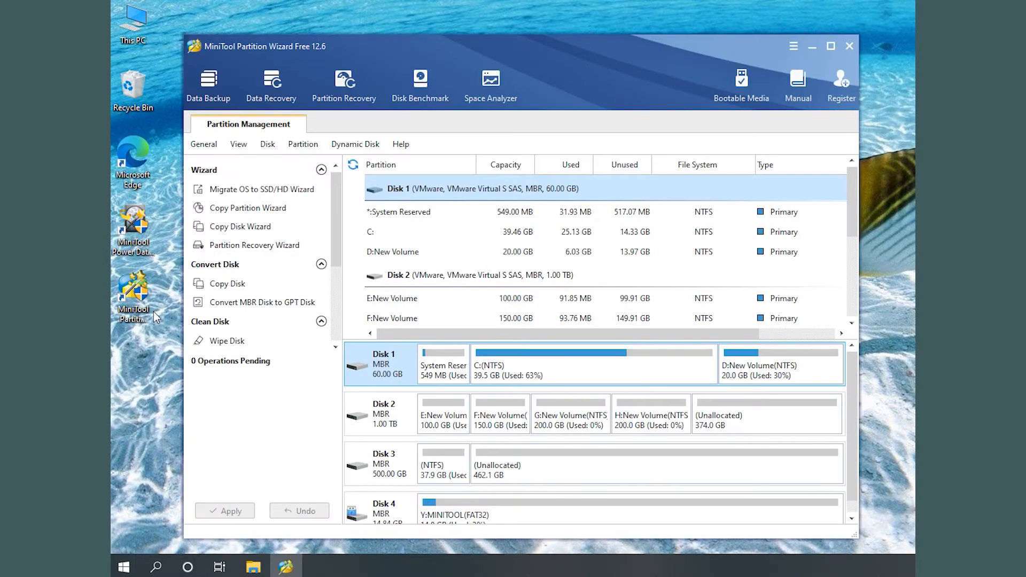
click(501, 415)
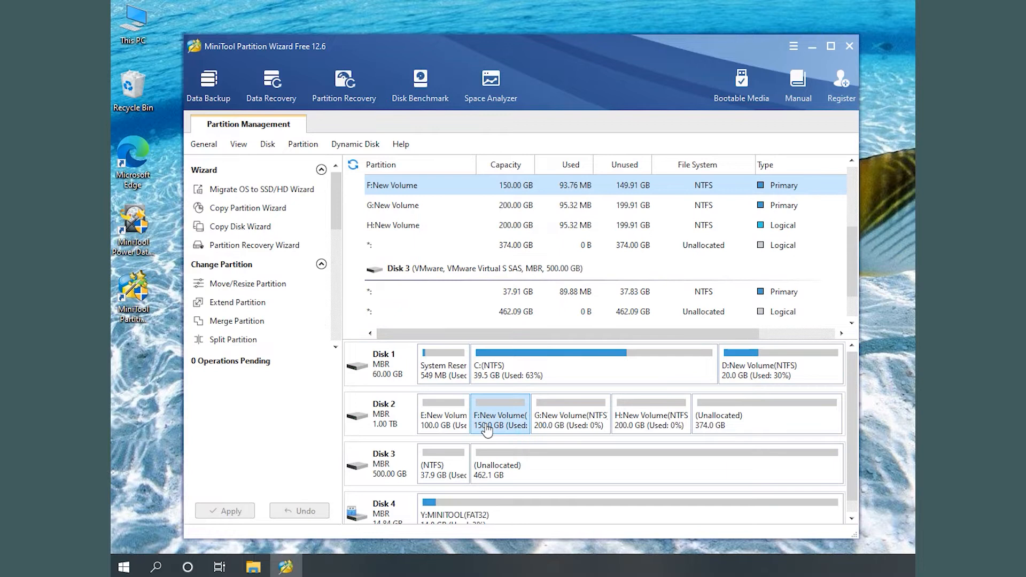
right_click(499, 414)
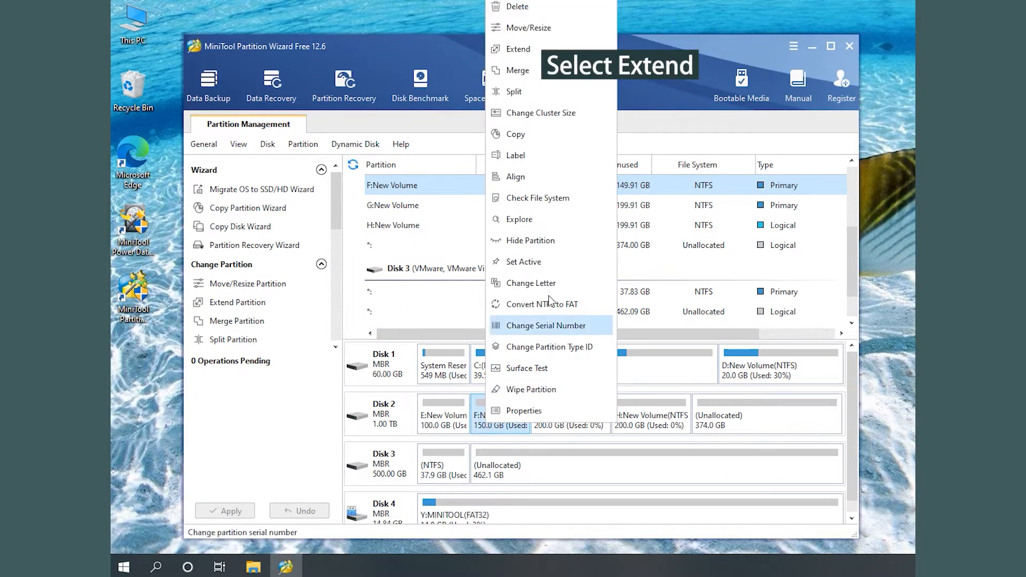
- Extend F: by 155.21 GB from the 374.00 GB unallocated space, reaching 305.21 GB
click(518, 49)
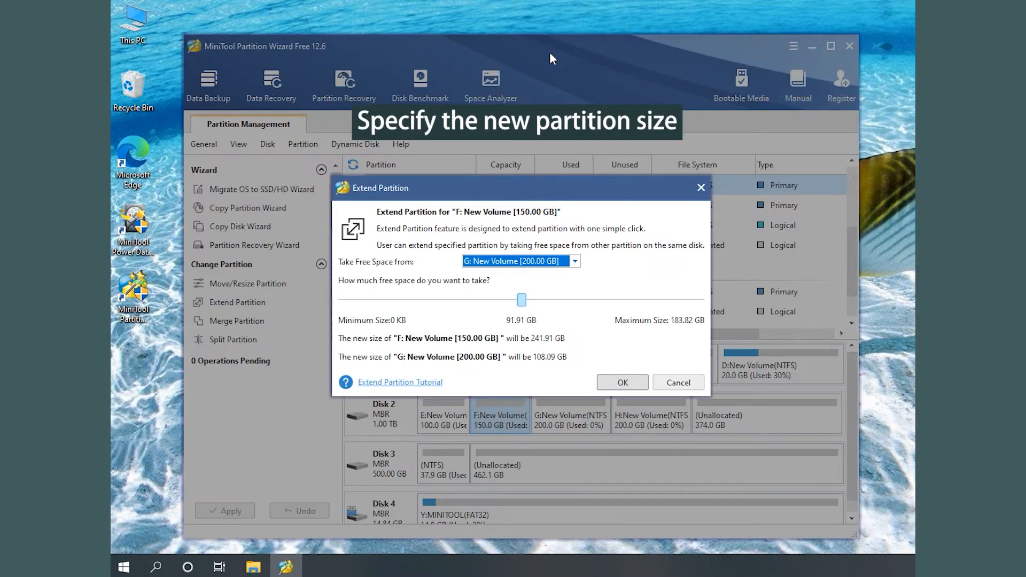
mouse_move(579, 268)
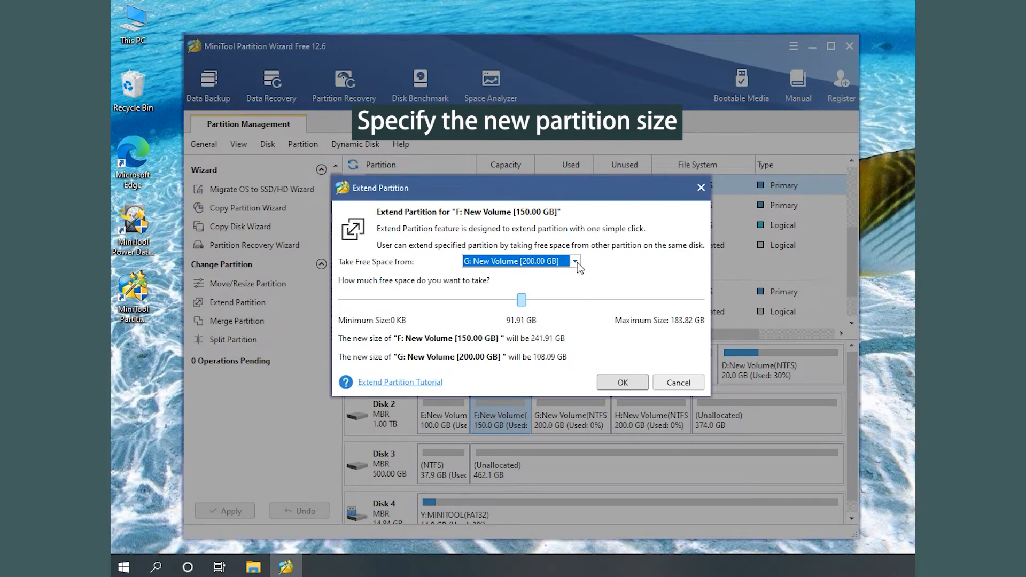
click(575, 264)
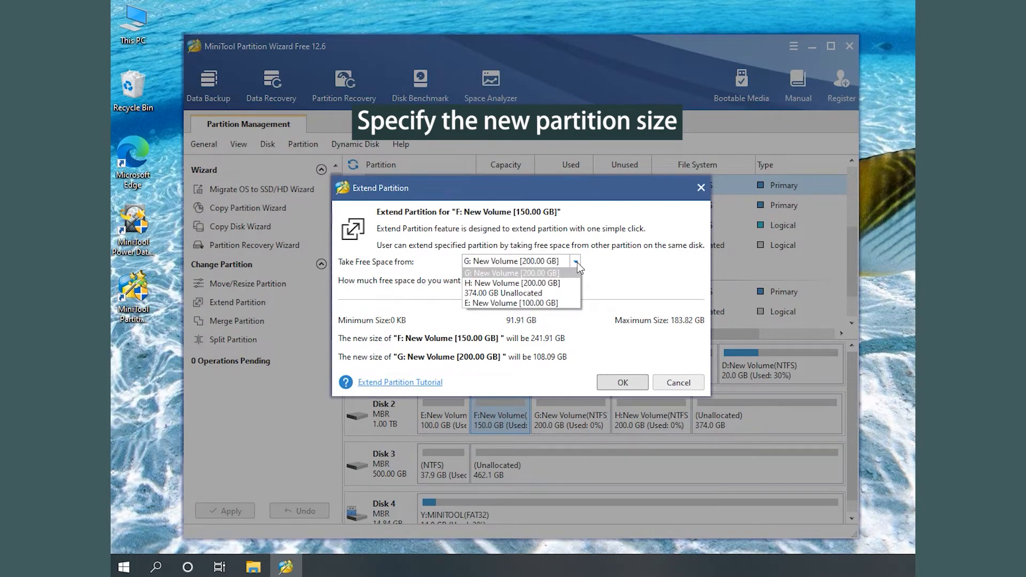
click(503, 292)
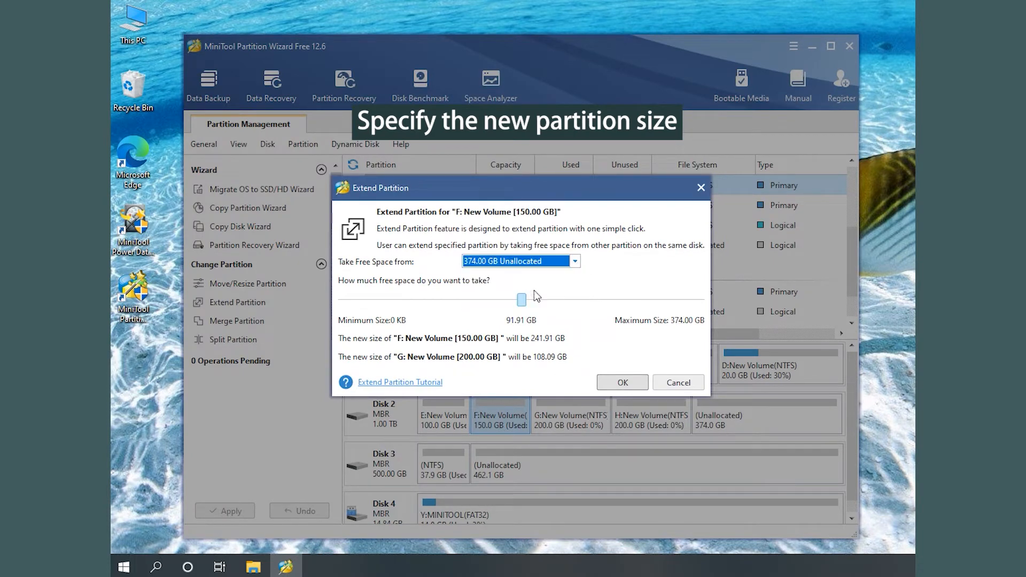
drag(522, 300, 517, 300)
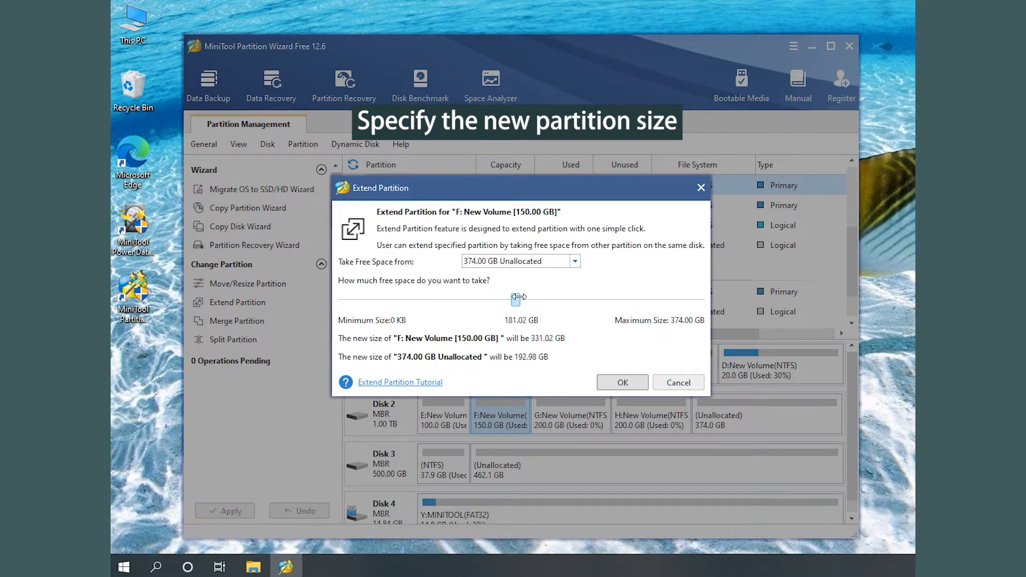
drag(518, 298, 492, 298)
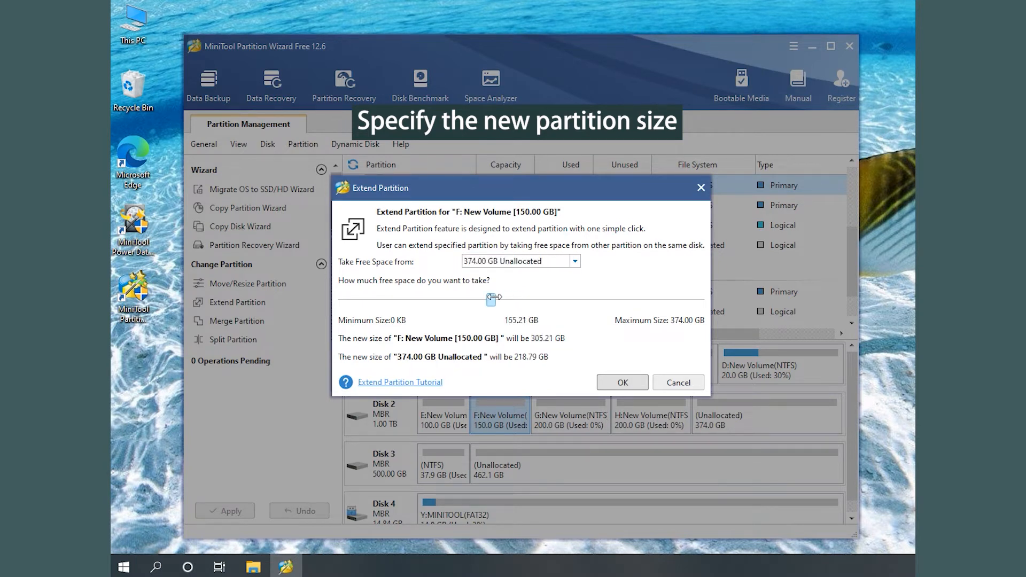
mouse_move(603, 367)
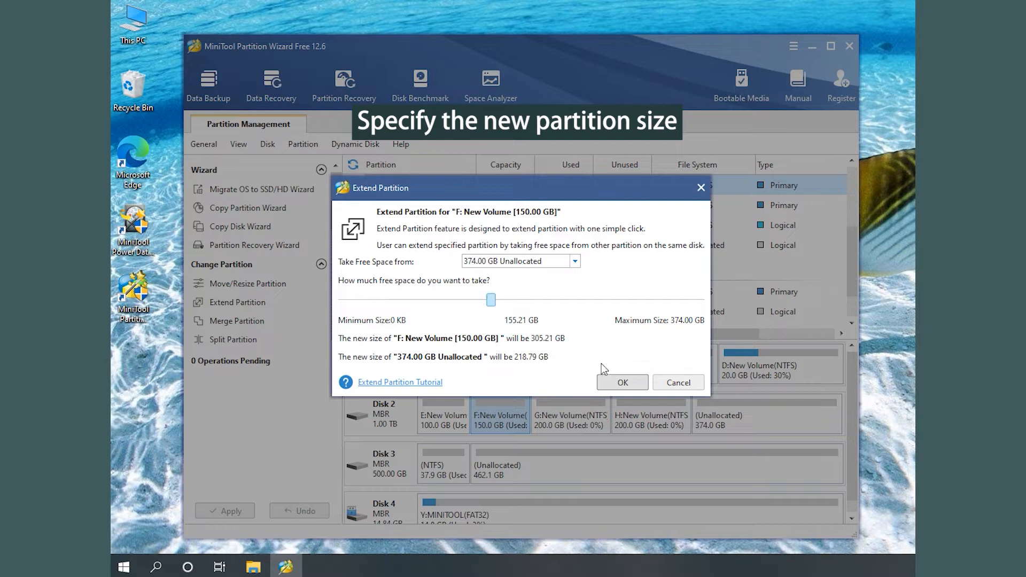
click(622, 382)
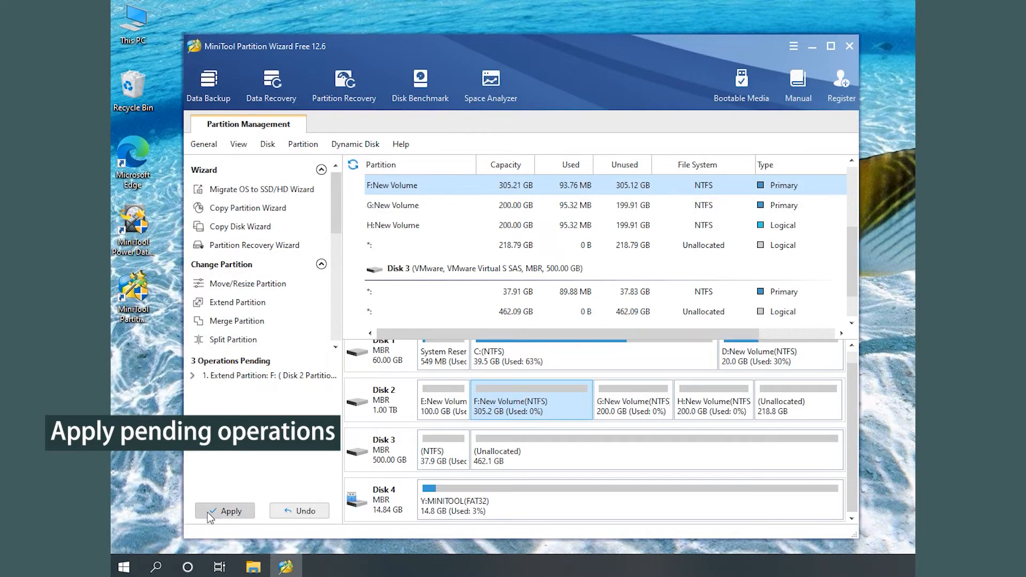
- Apply the queued F: extension, dismiss the success message, and quit Partition Wizard
click(225, 511)
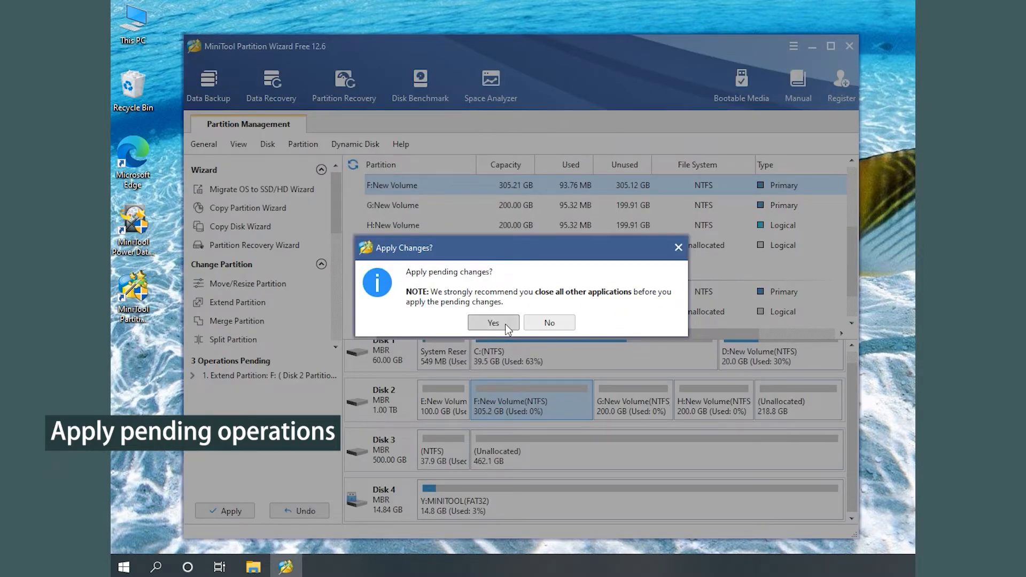
click(493, 322)
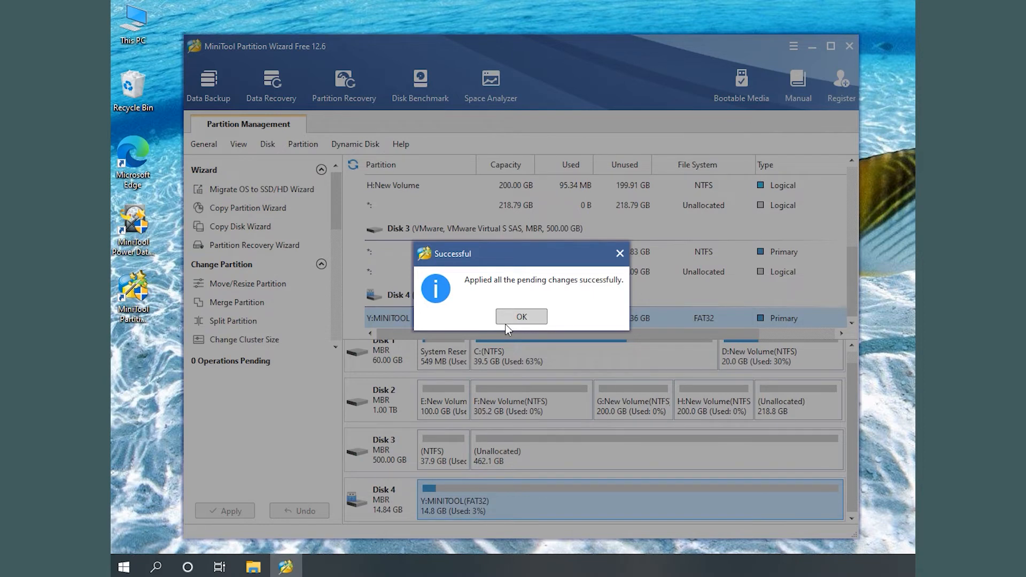
click(522, 317)
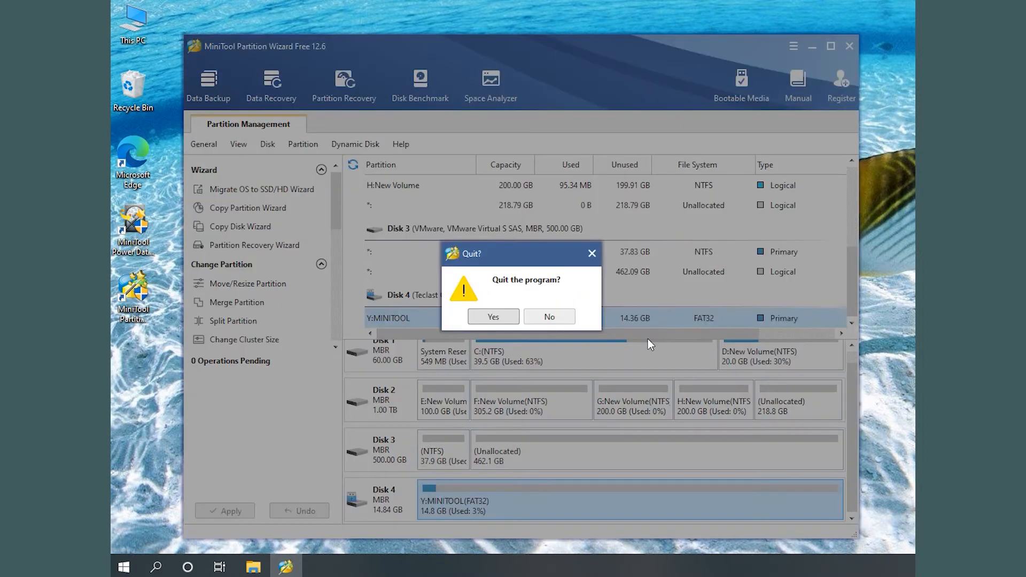
click(492, 316)
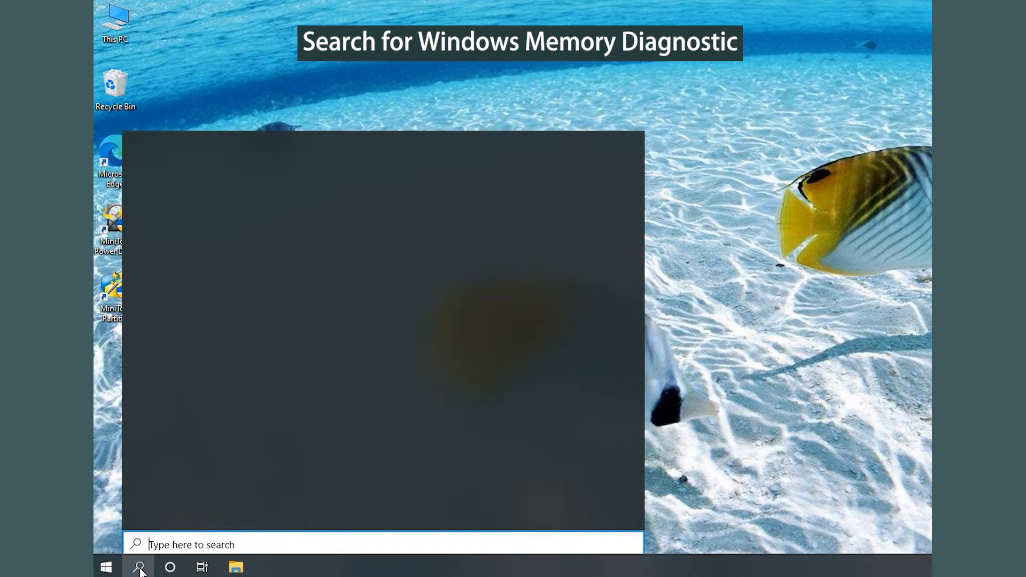
- Start Windows Memory Diagnostic with immediate restart, then run Command Prompt as administrator
click(138, 567)
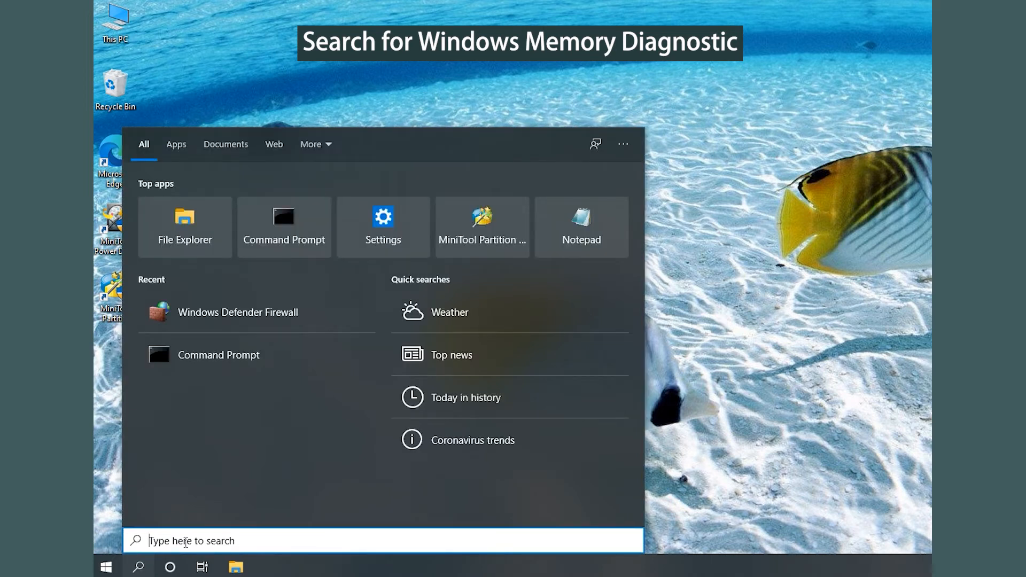
text(memory)
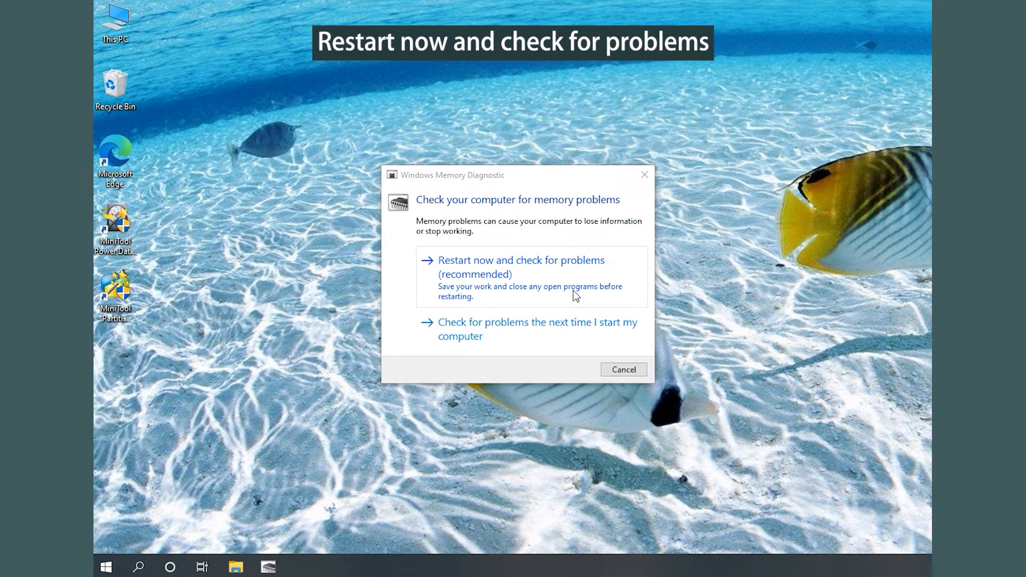
mouse_move(571, 301)
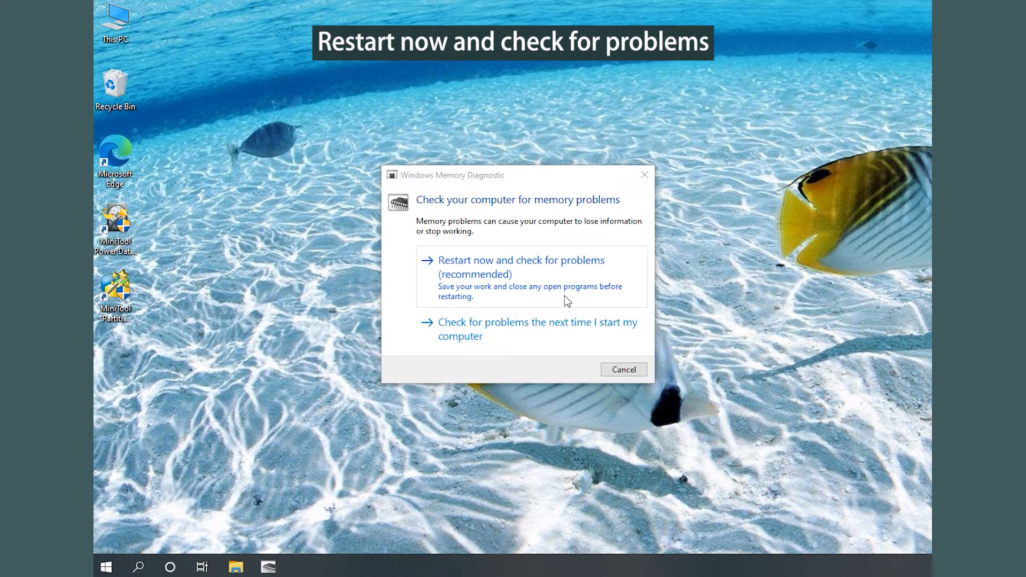
click(155, 566)
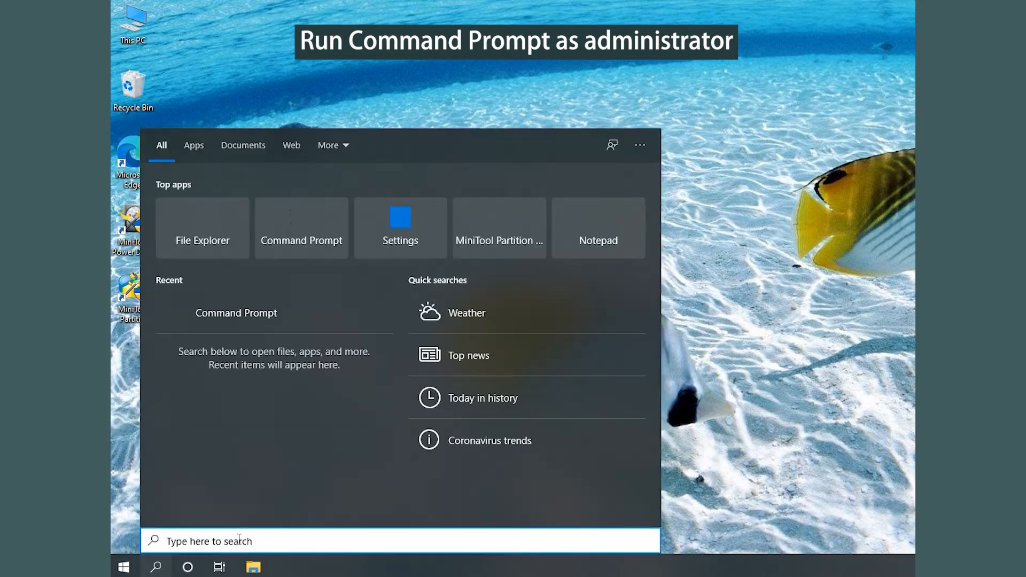
text(cmd)
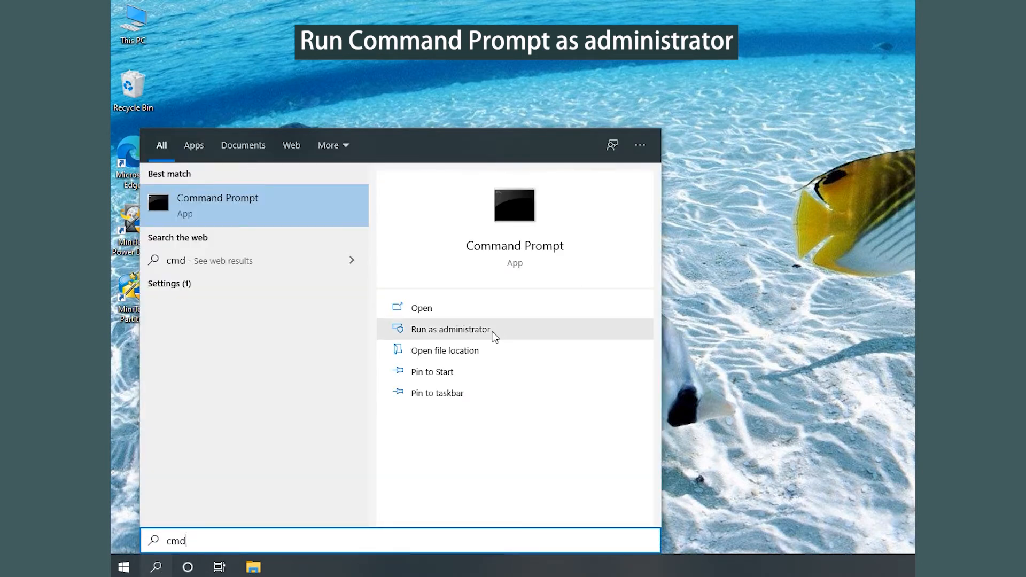
click(450, 329)
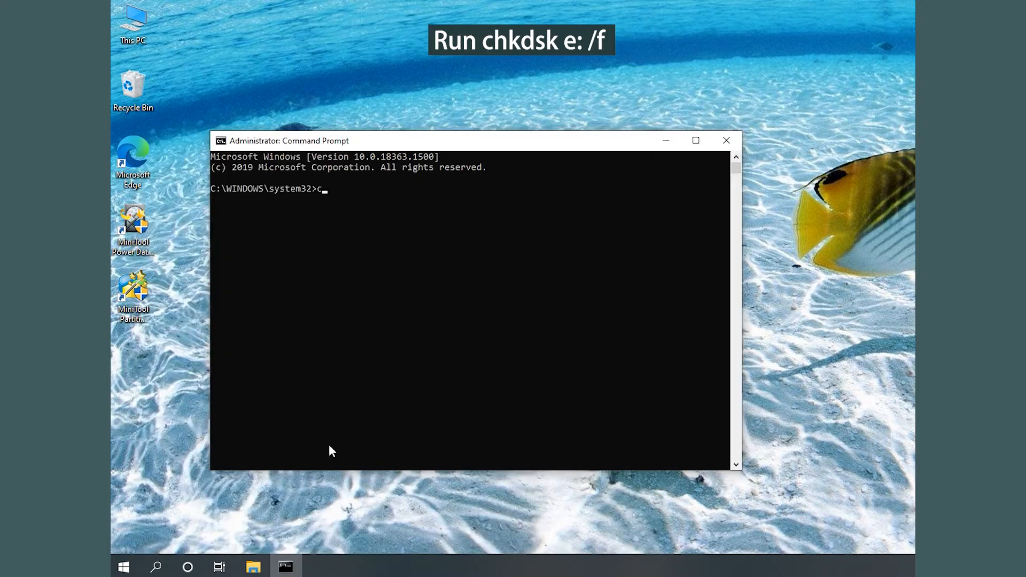
- Run chkdsk e: /f to check and fix drive E, then close Command Prompt
text(hkdsk)
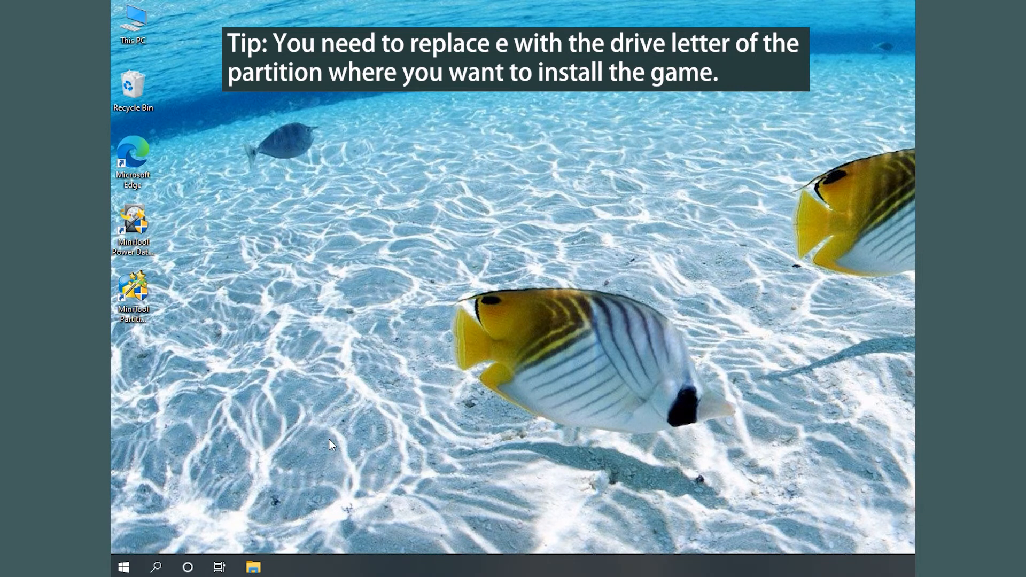
click(132, 295)
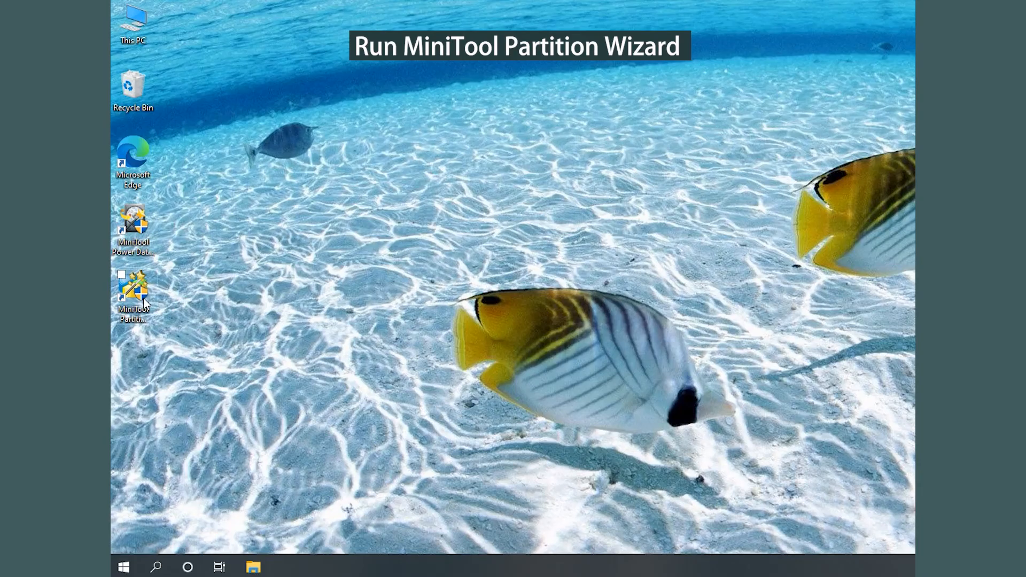
click(133, 291)
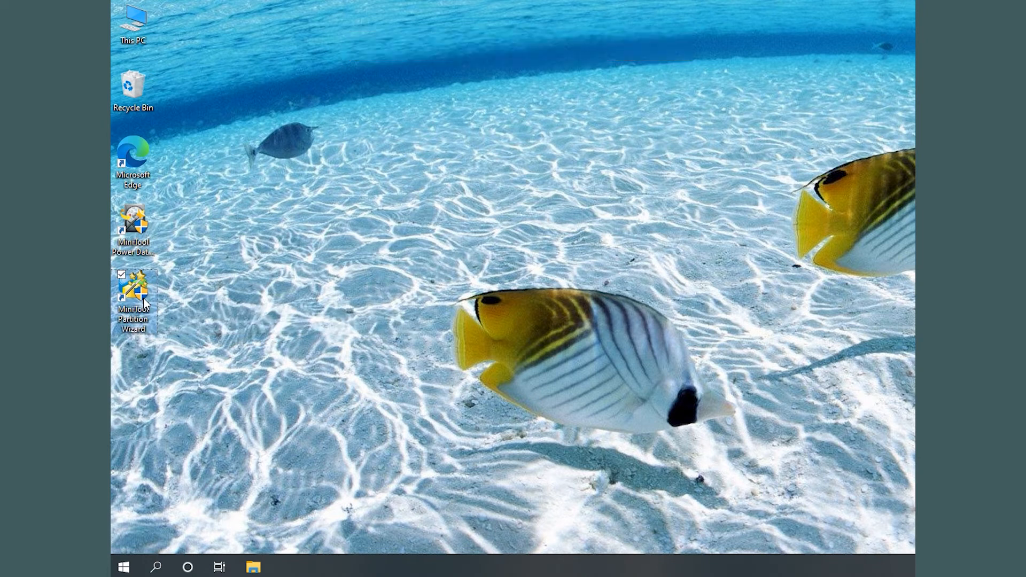
- Run Check File System with 'Check & fix detected errors' on F:, then quit Partition Wizard
double_click(133, 287)
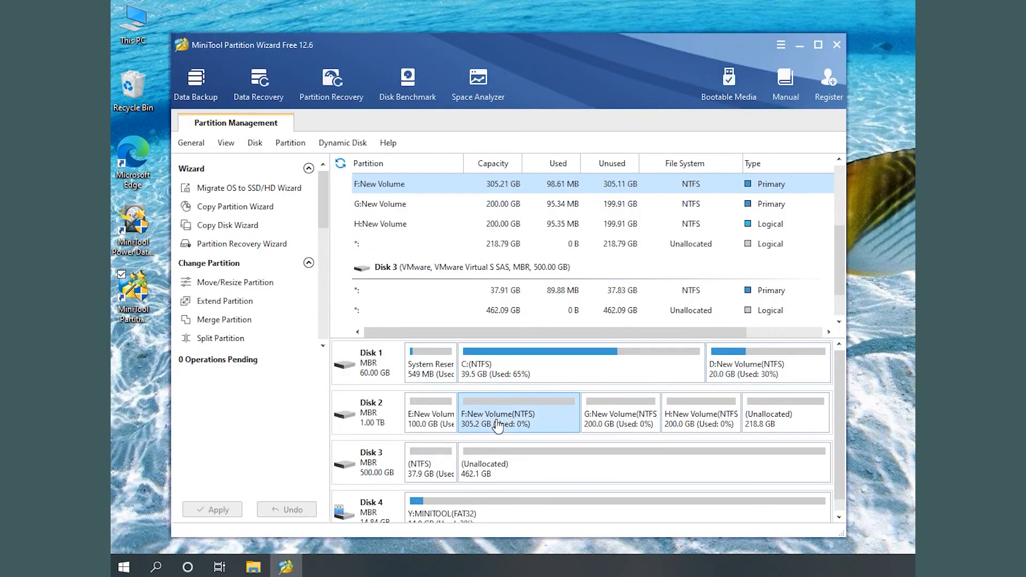
right_click(498, 424)
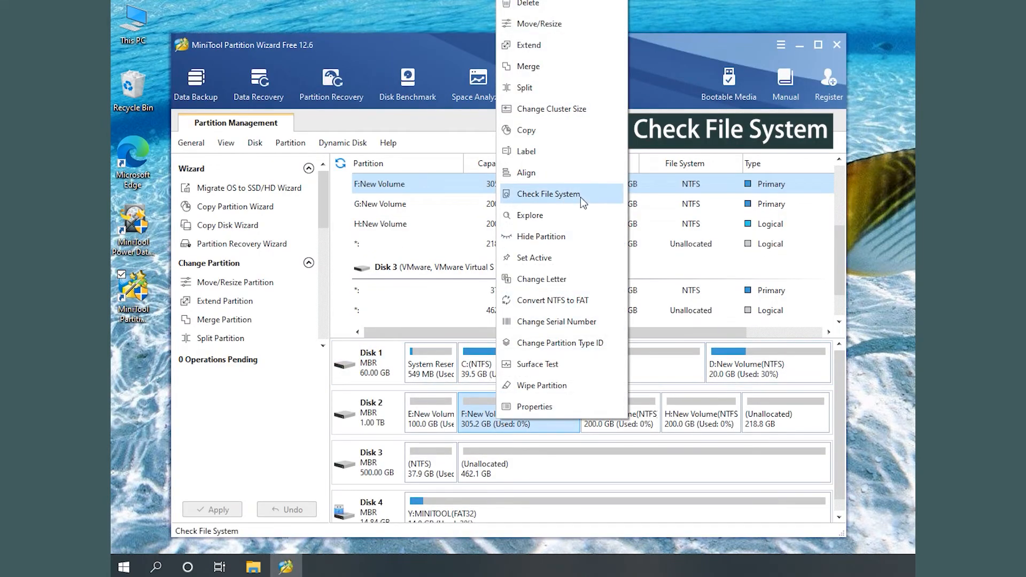
click(548, 194)
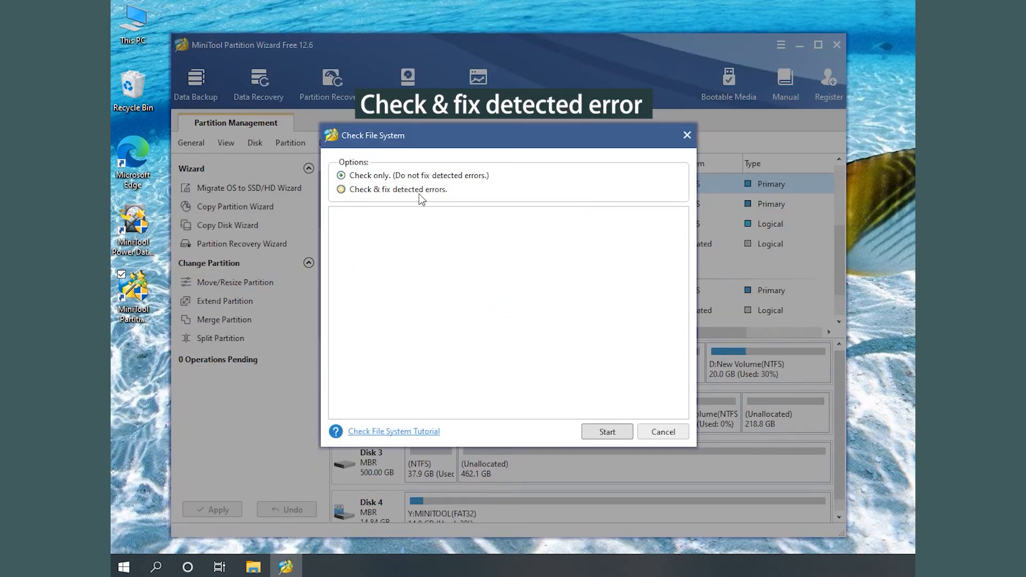
click(341, 189)
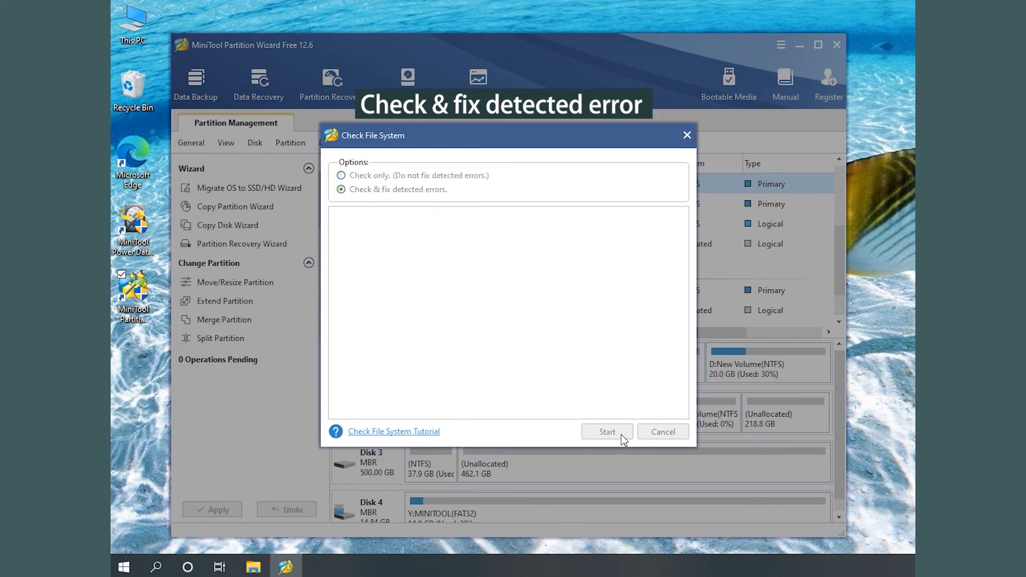
click(606, 432)
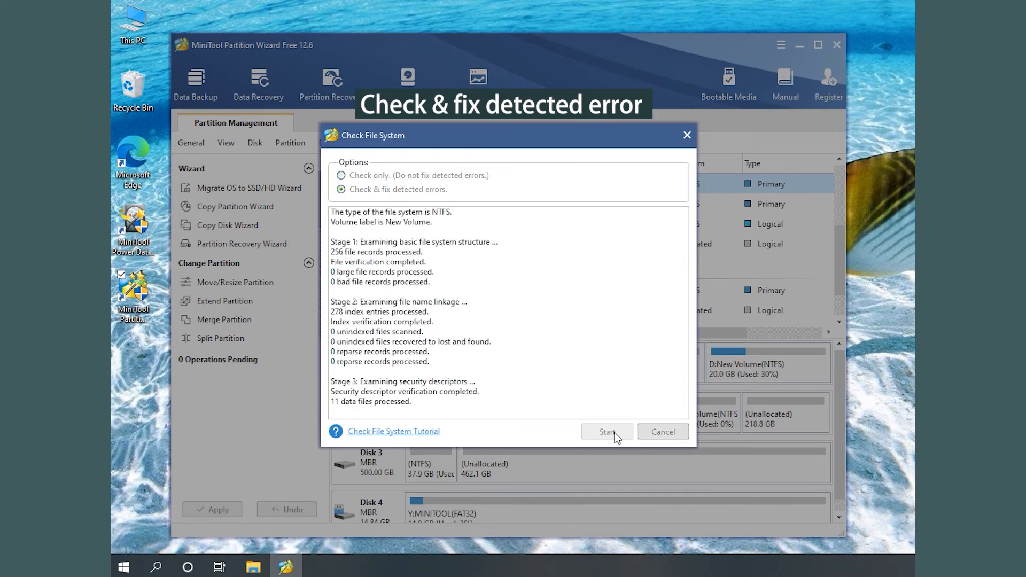
click(606, 431)
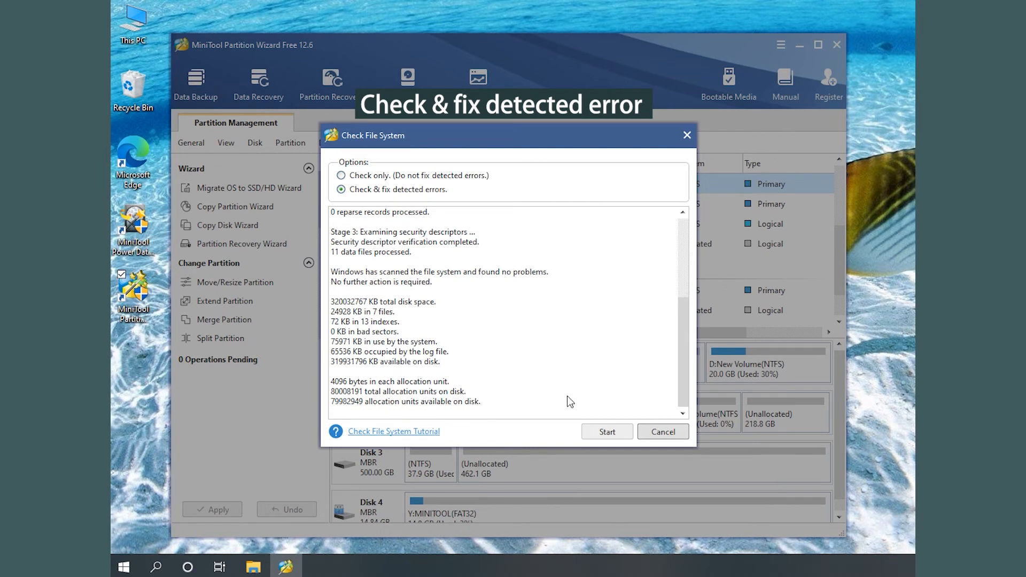
mouse_move(687, 134)
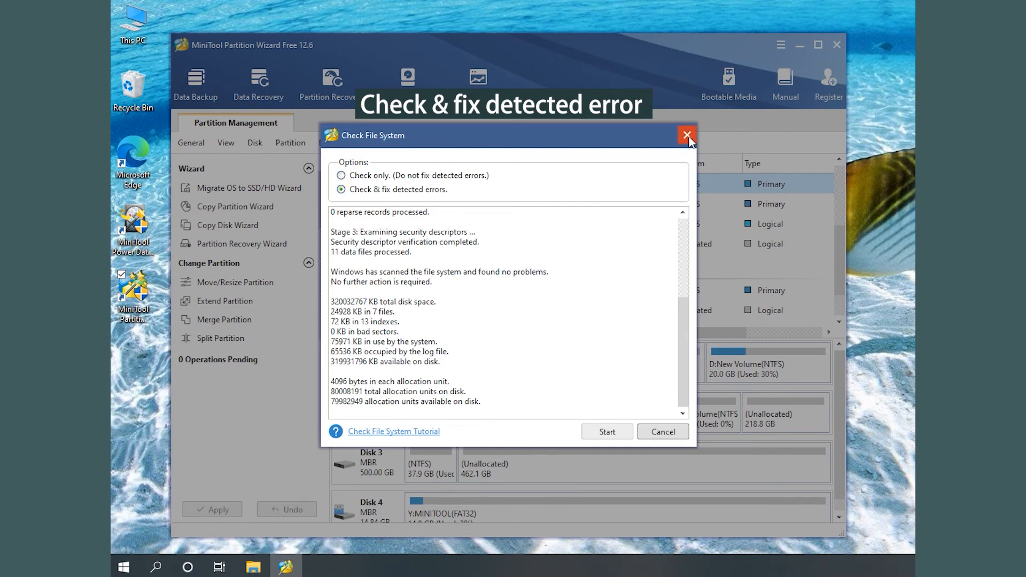
click(686, 135)
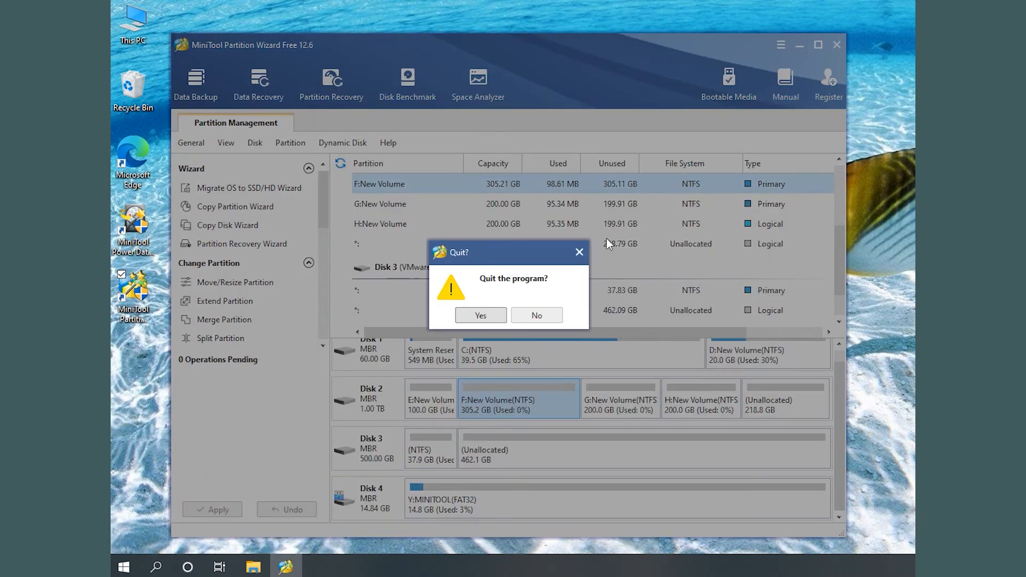
click(480, 315)
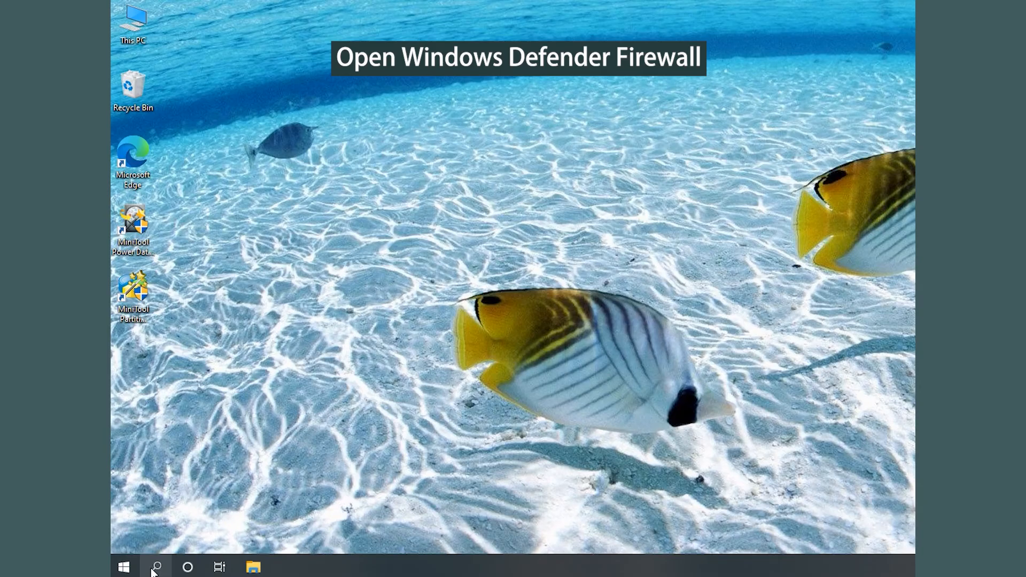
- Search for 'defender' and open Windows Defender Firewall from the results
click(155, 567)
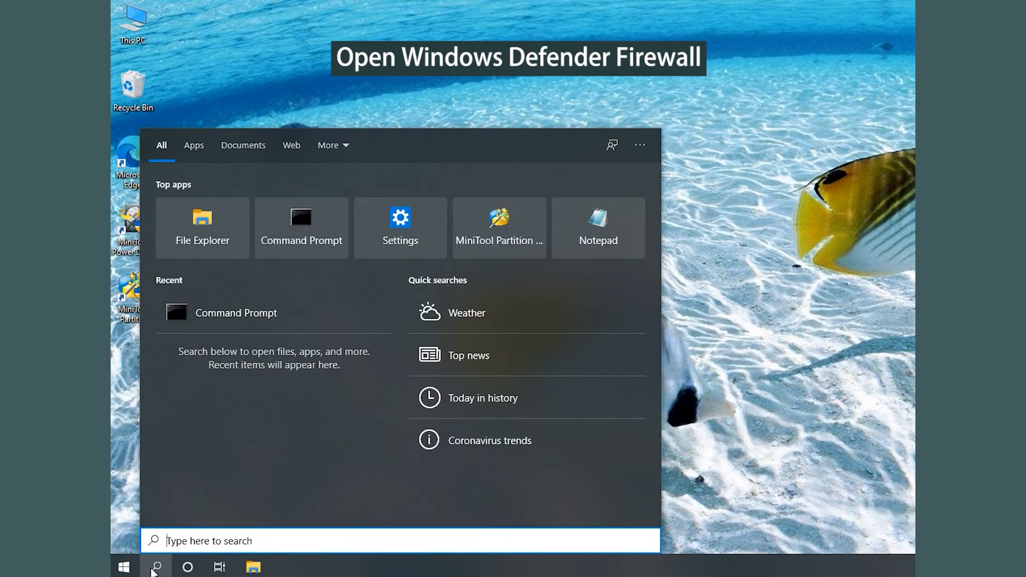
text(defende)
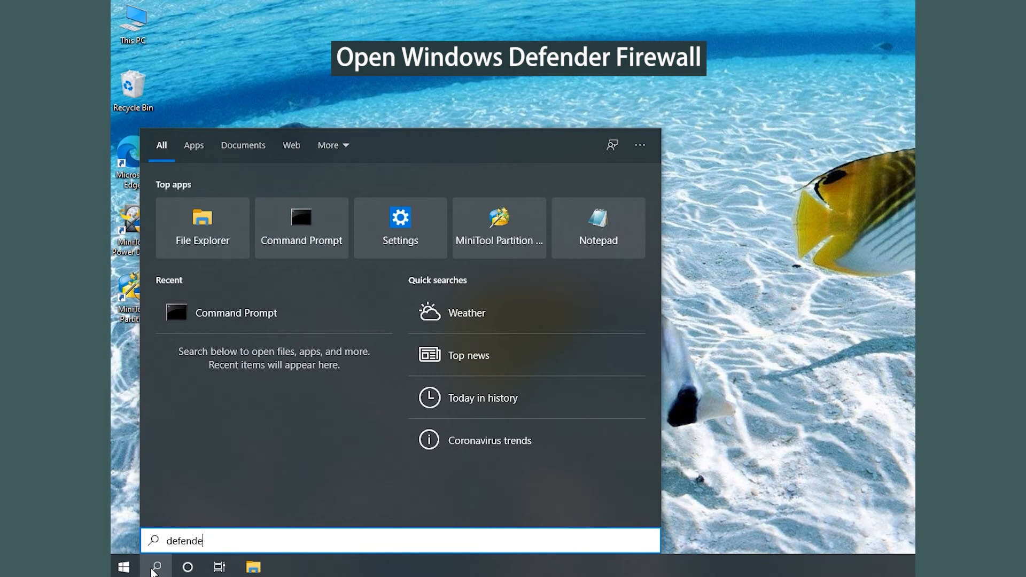
text(r)
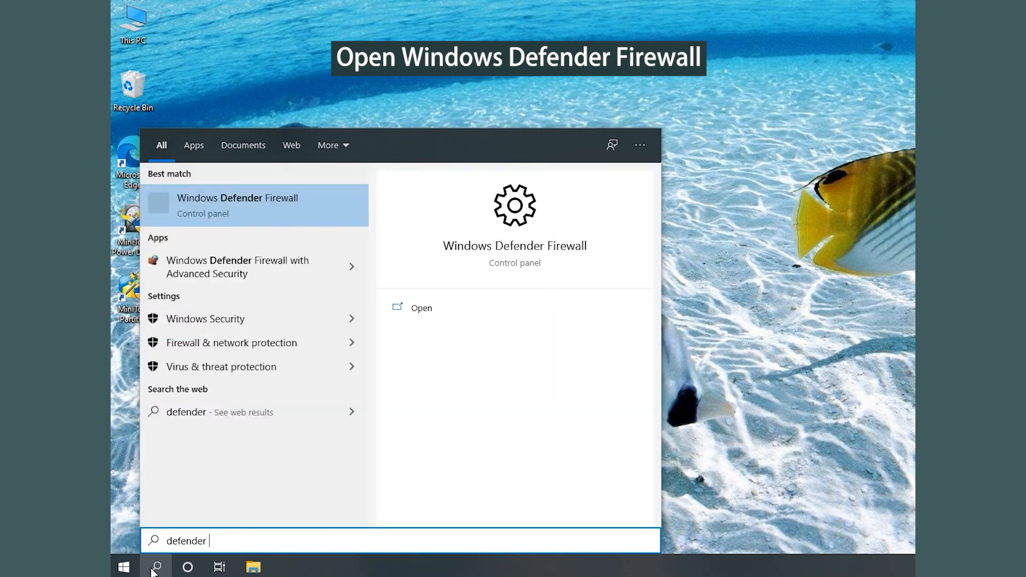
mouse_move(254, 208)
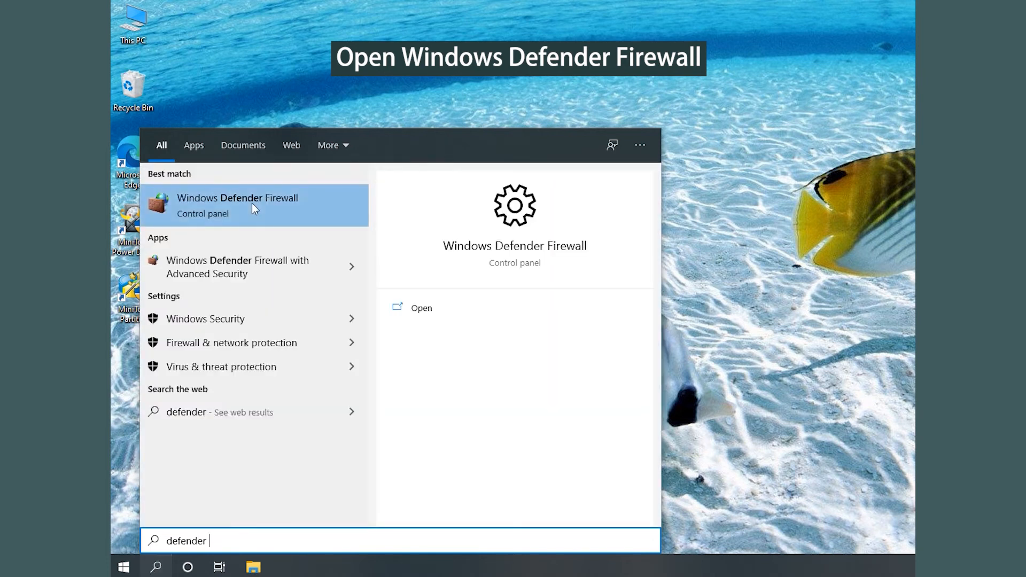
click(237, 205)
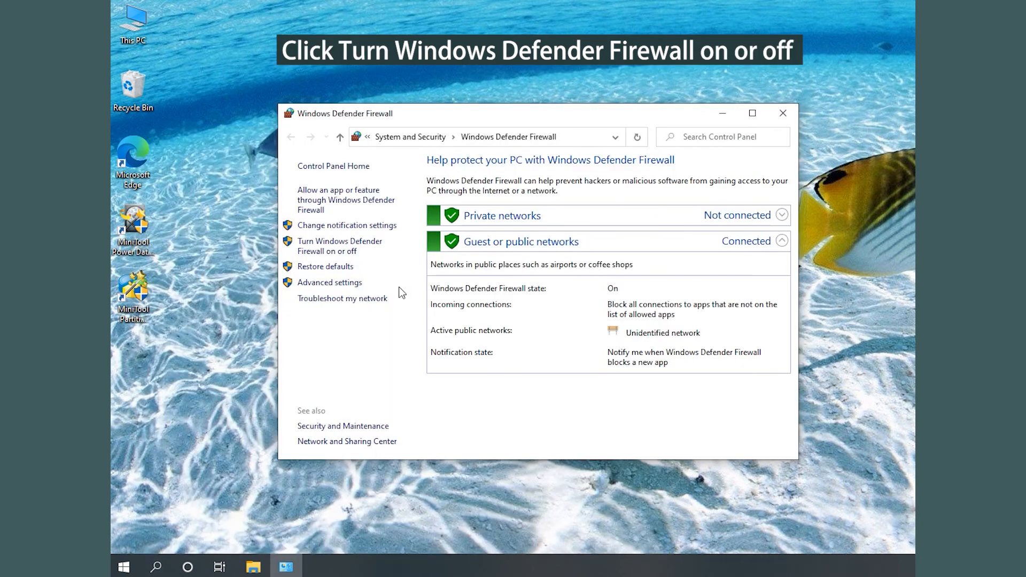
- Switch Windows Defender Firewall off for private and public networks, save, and close the window
click(340, 246)
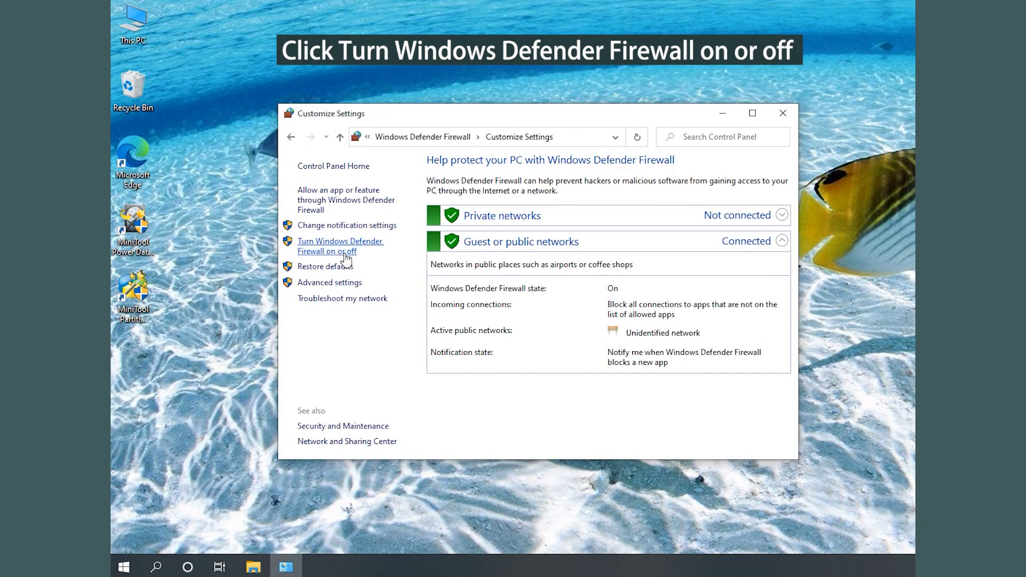
click(341, 246)
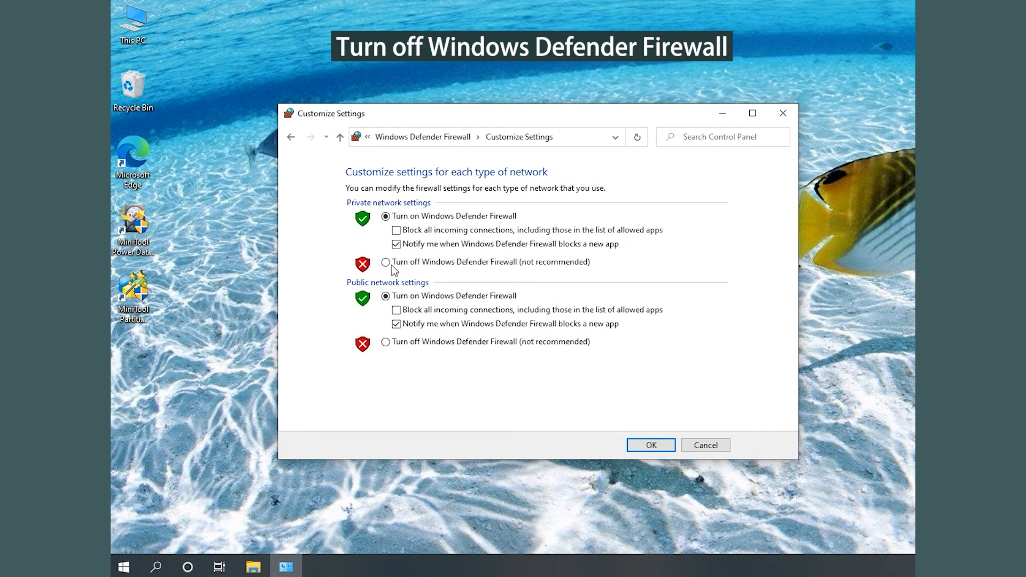
click(386, 262)
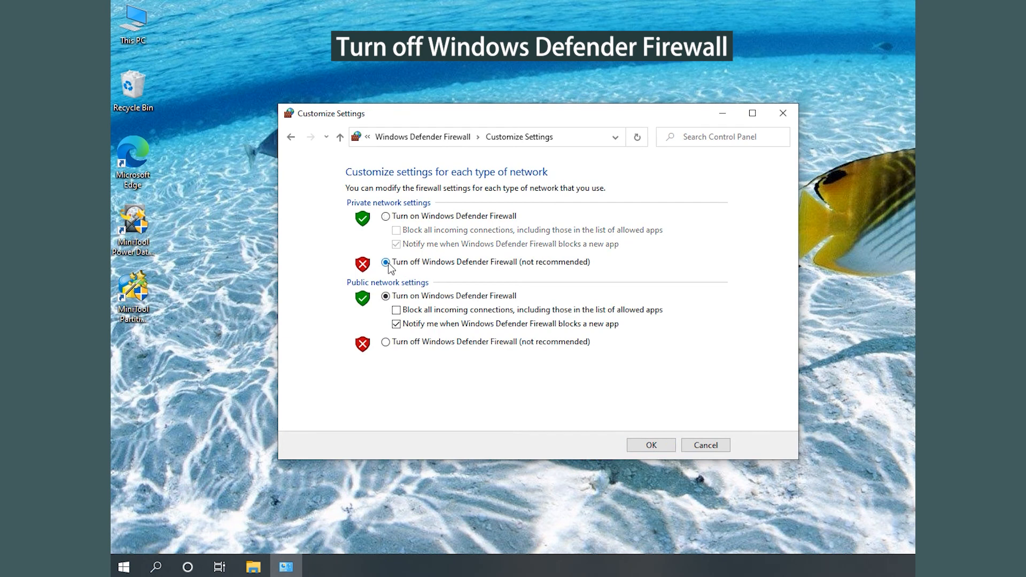
click(385, 342)
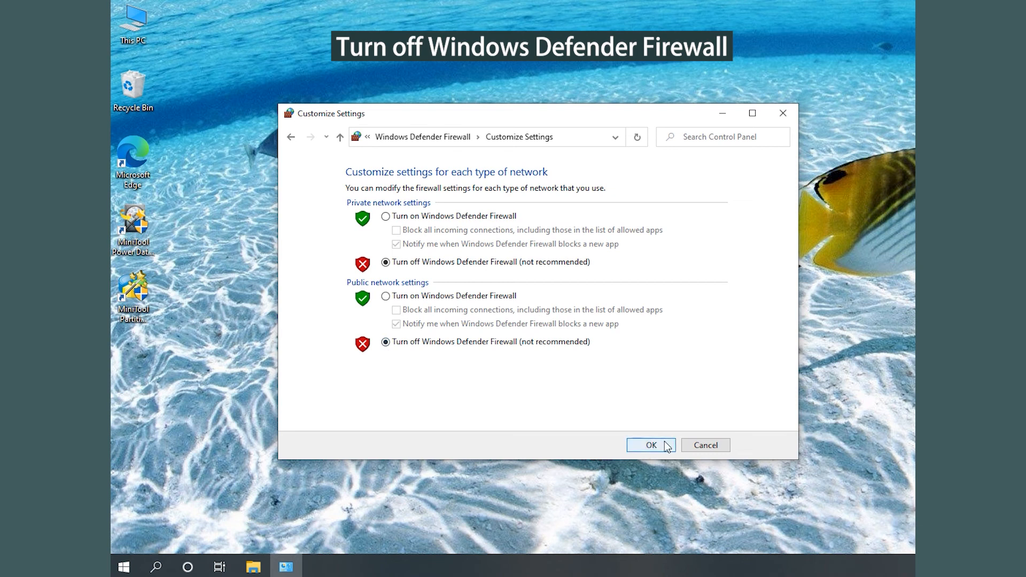
click(650, 446)
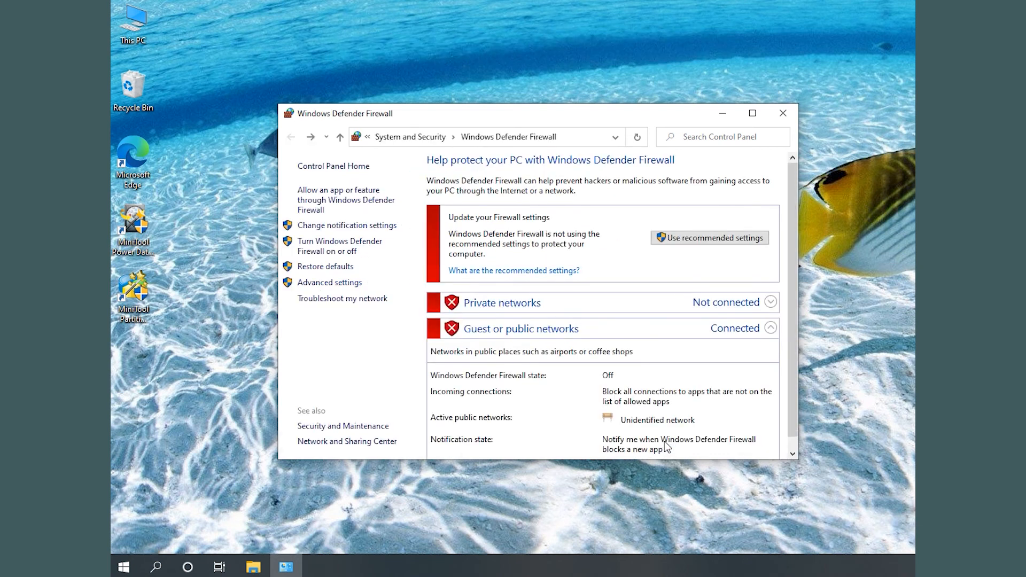
mouse_move(783, 112)
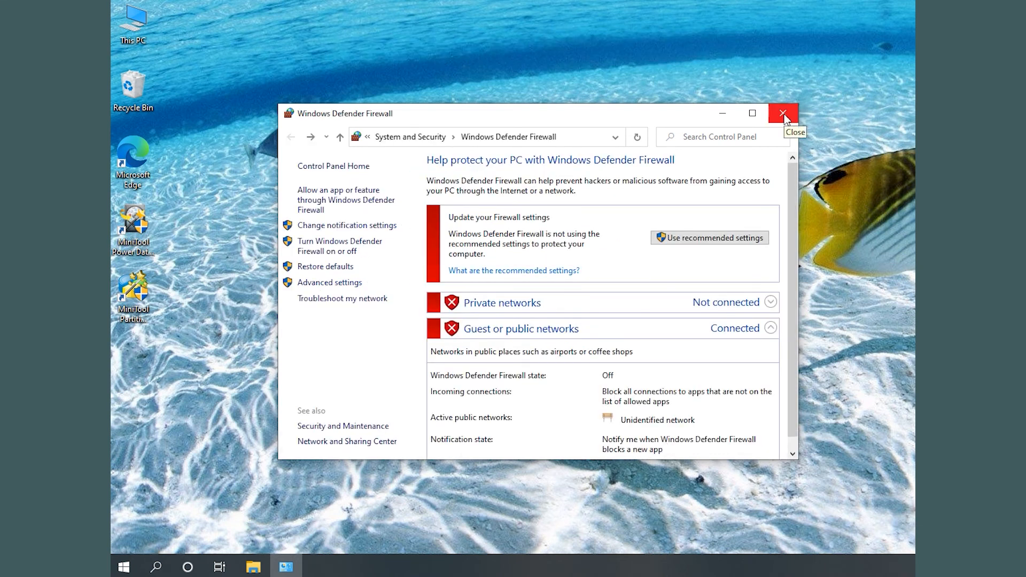
click(783, 114)
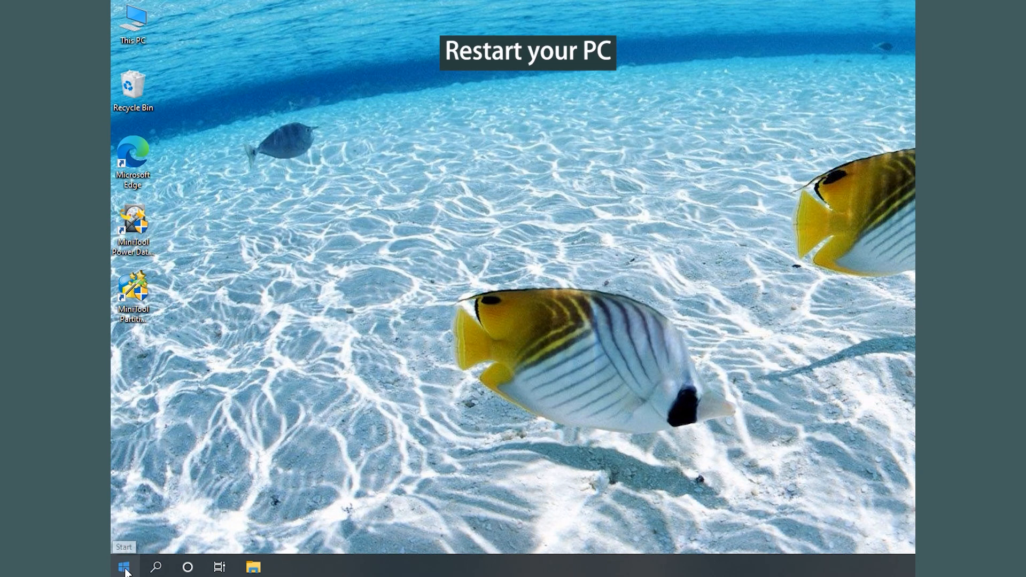